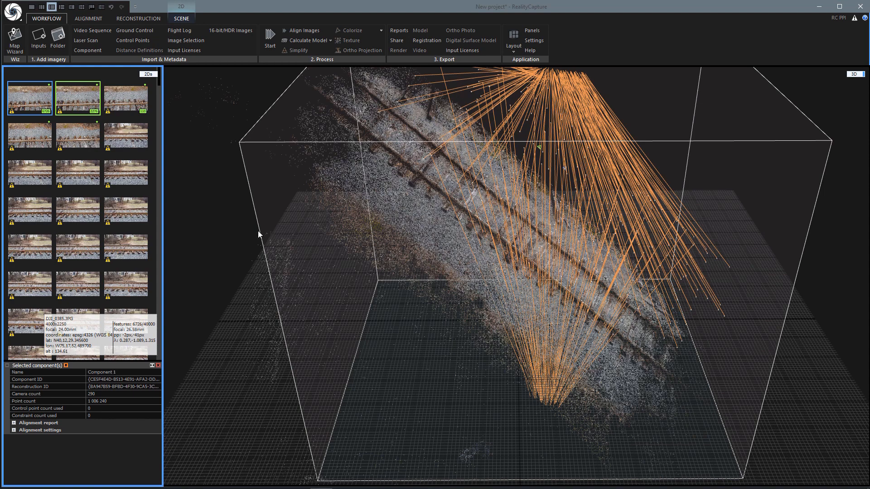
- Switch the left panel to the 1Ds project tree and display Components 0, 1 and 2
scroll("down", 3)
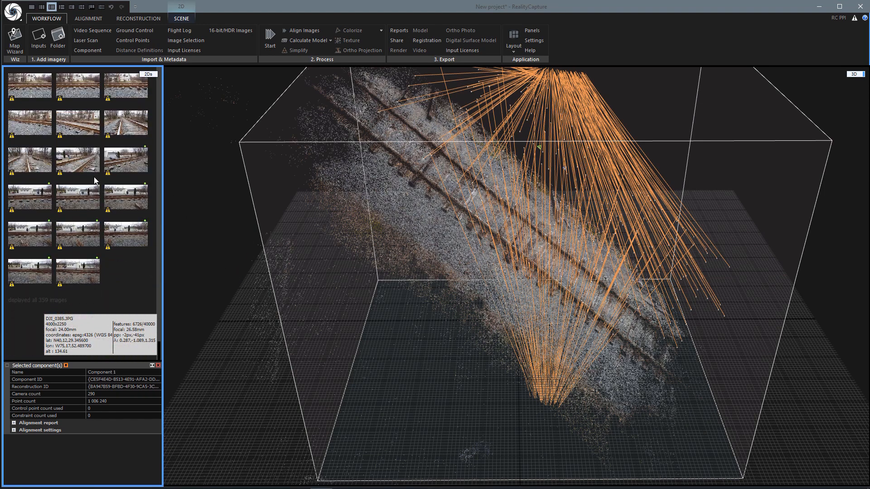
mouse_move(80, 294)
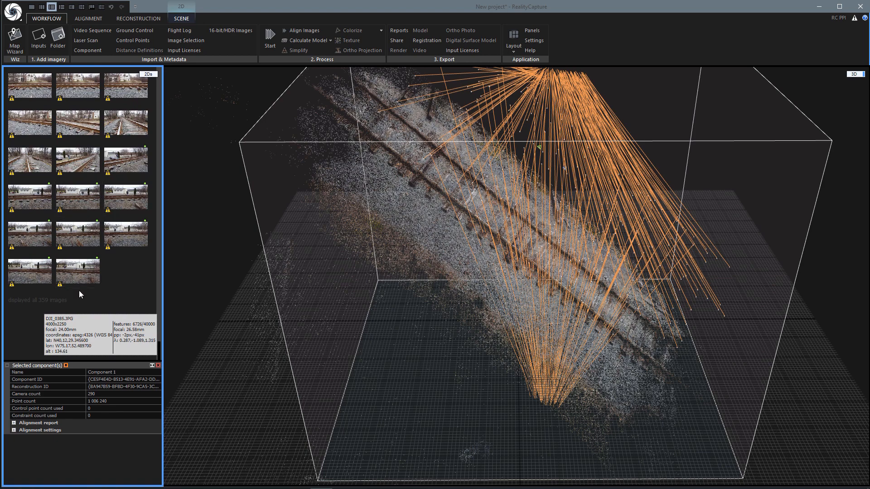
mouse_move(65, 306)
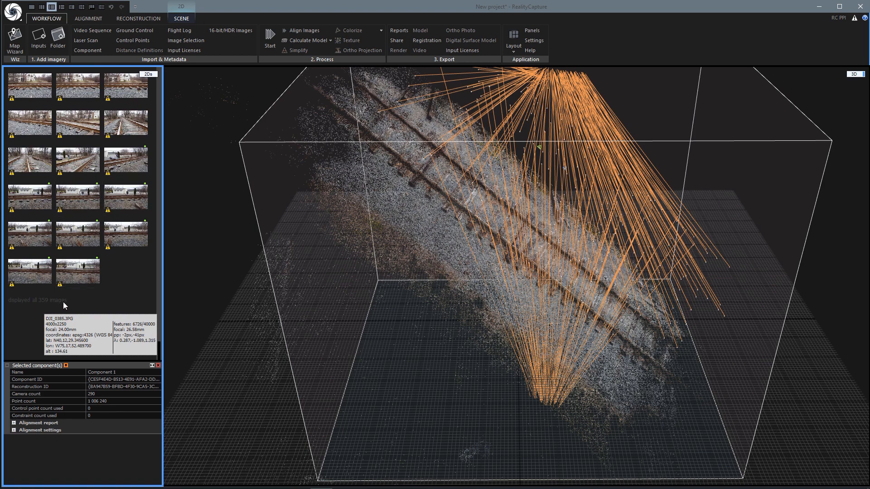
mouse_move(229, 170)
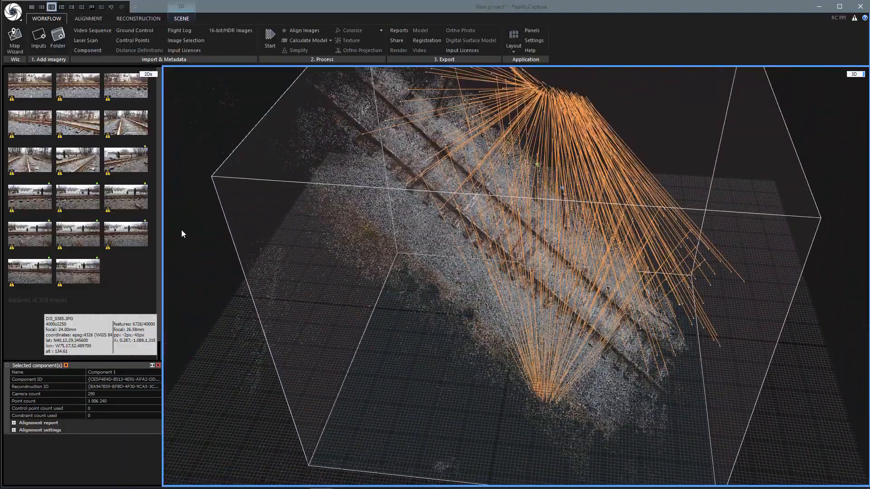
left_click(126, 234)
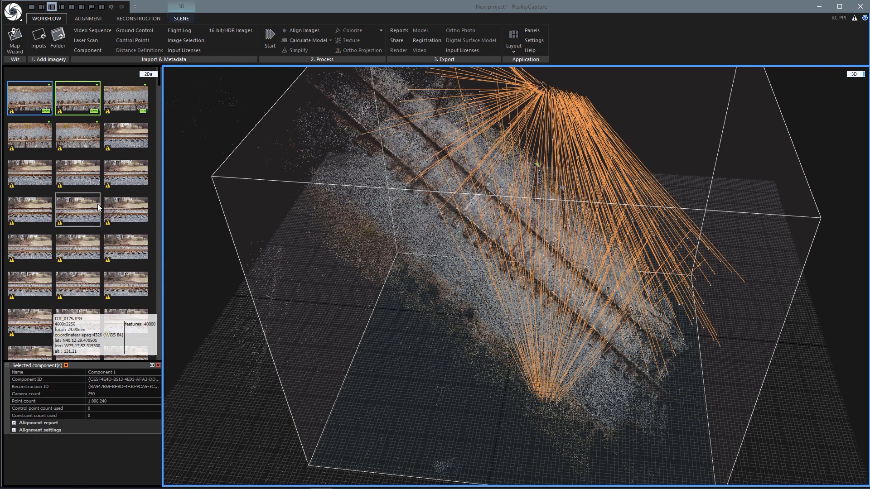
left_click(147, 74)
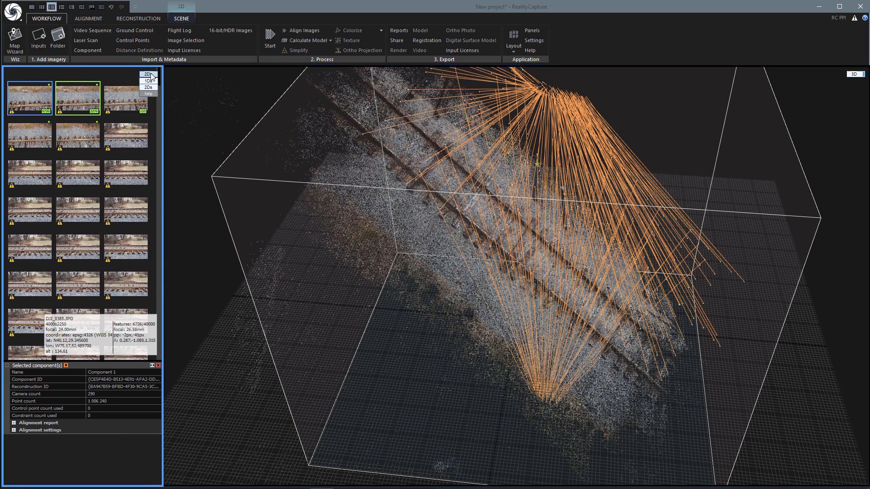
left_click(146, 81)
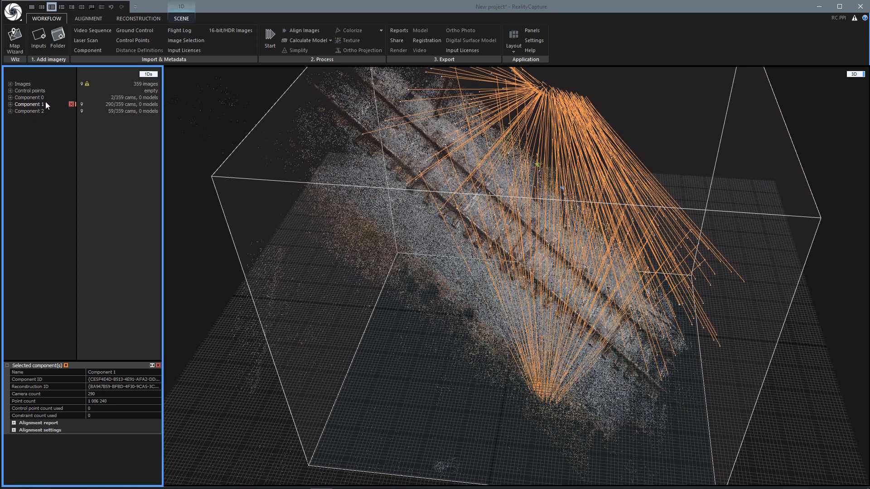
left_click(29, 98)
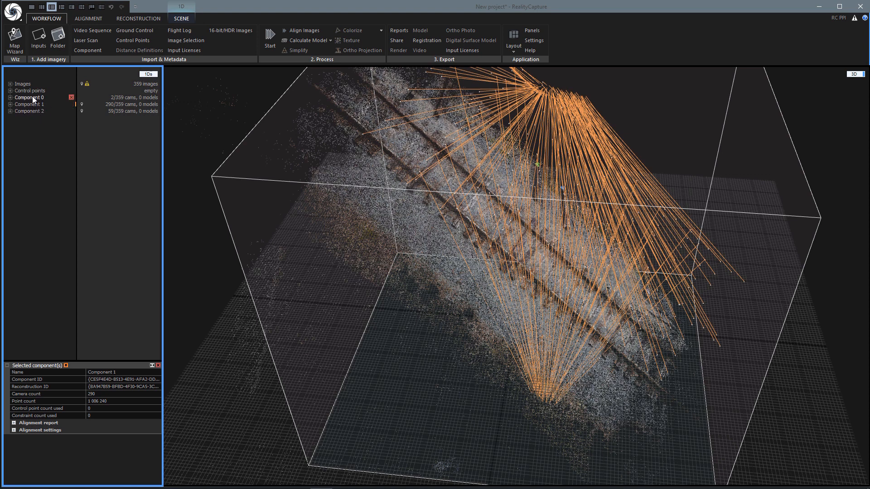
left_click(29, 96)
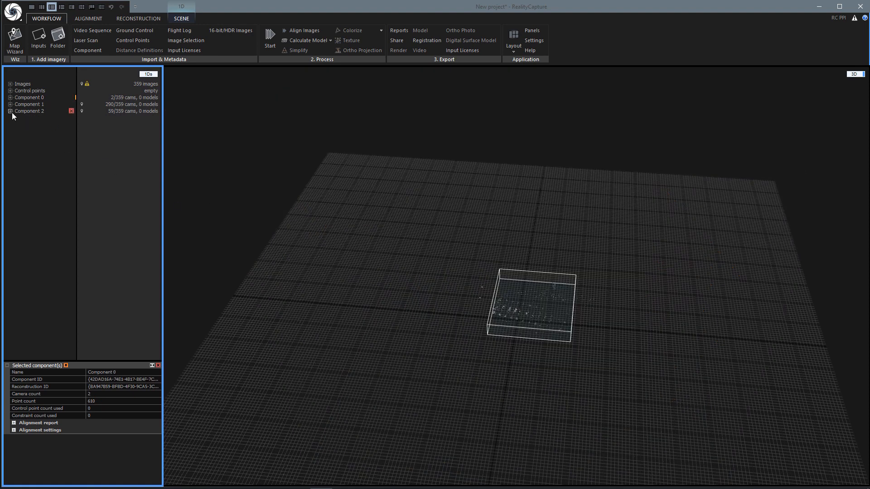
left_click(29, 104)
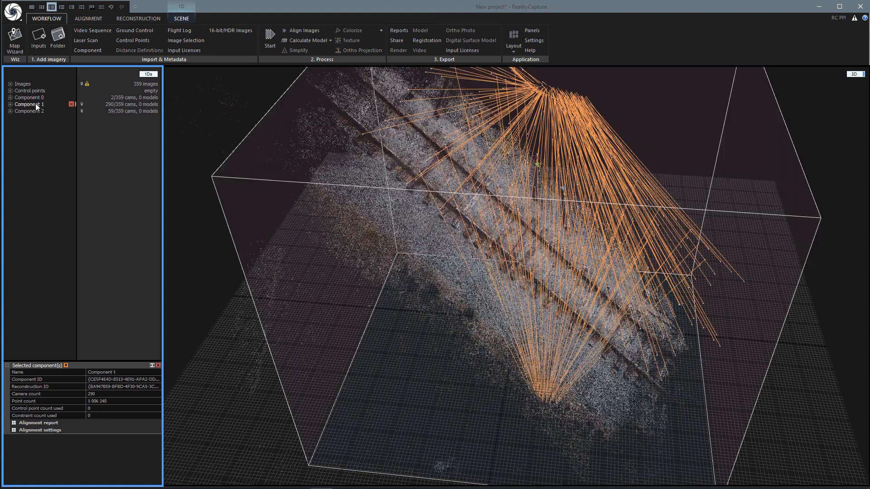
left_click(29, 111)
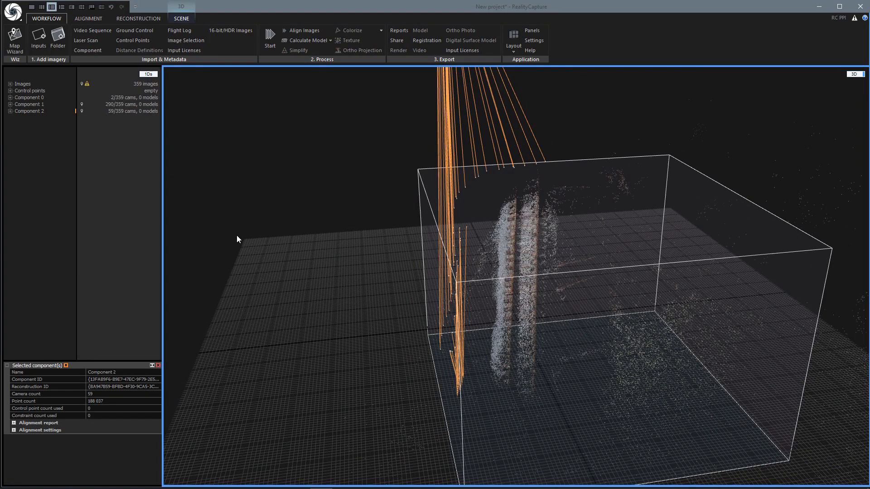
mouse_move(472, 257)
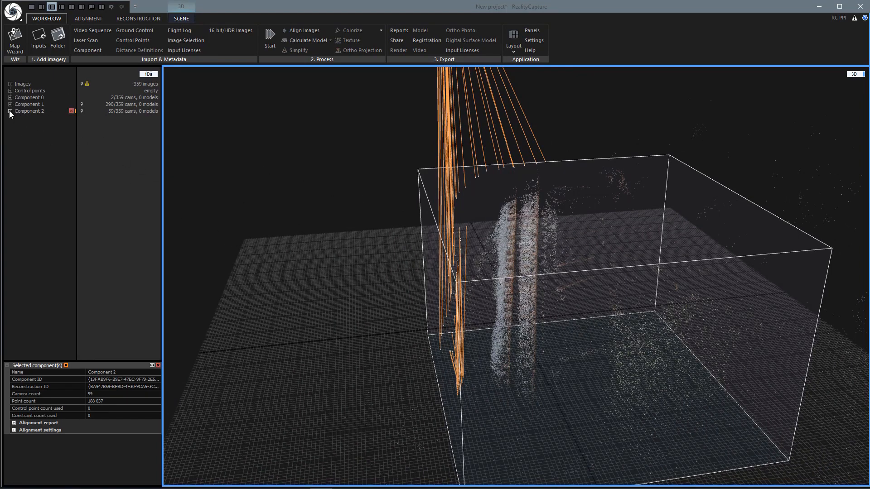
- Expand Component 0 to list its two camera poses
left_click(10, 97)
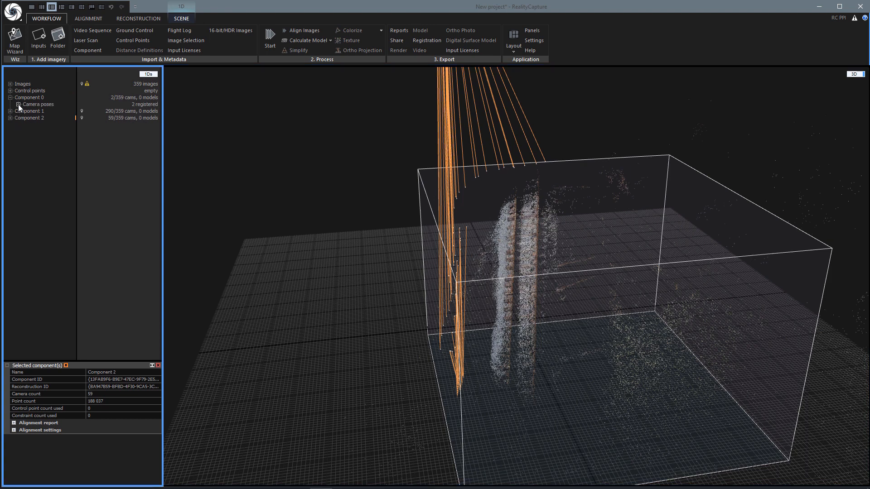
left_click(19, 104)
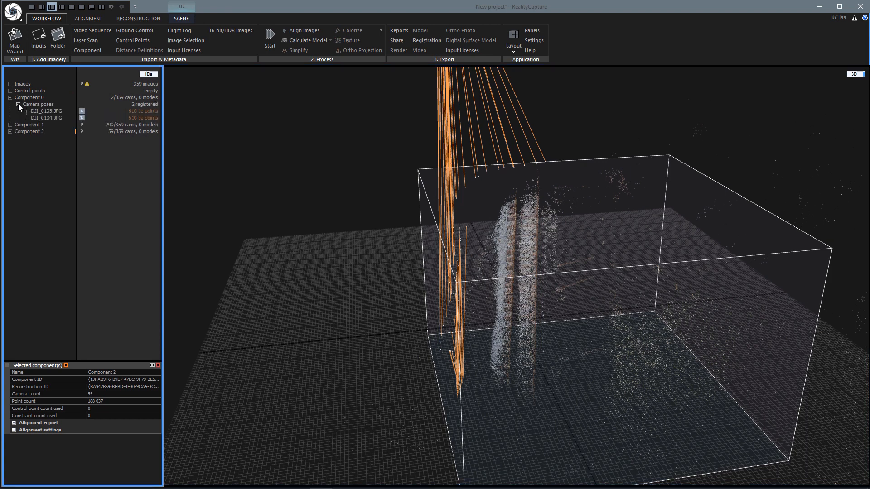
left_click(29, 97)
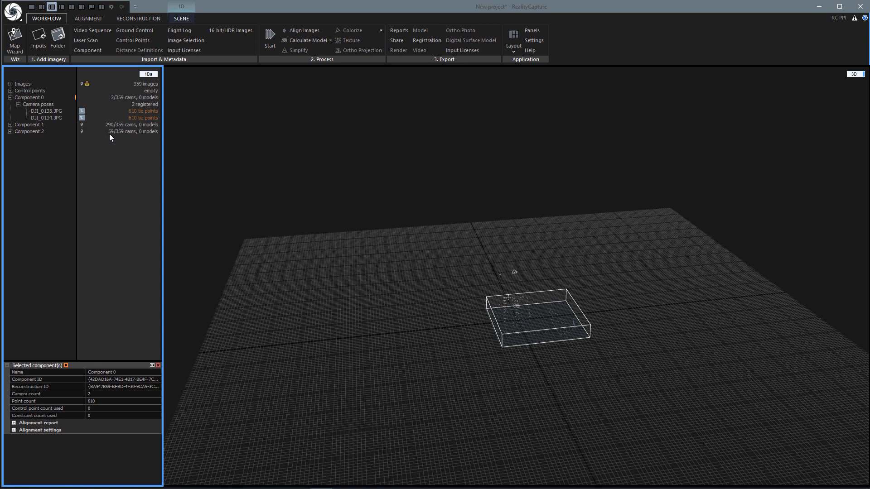
mouse_move(121, 137)
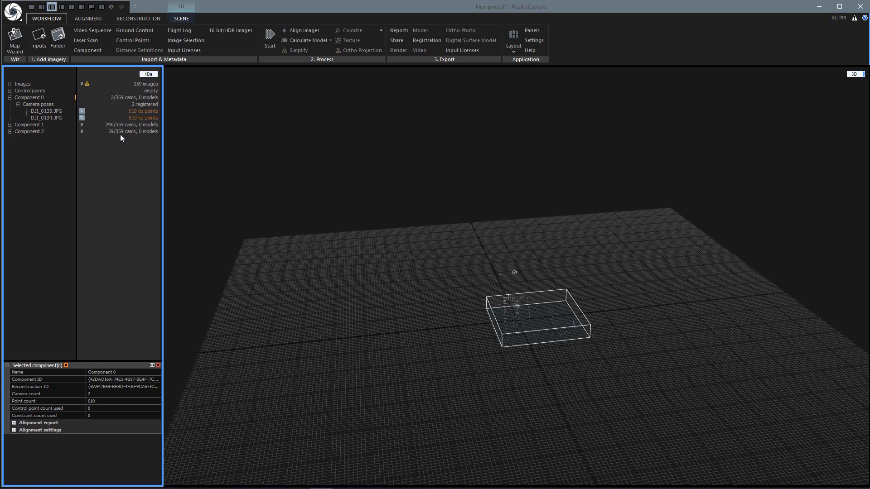
mouse_move(121, 150)
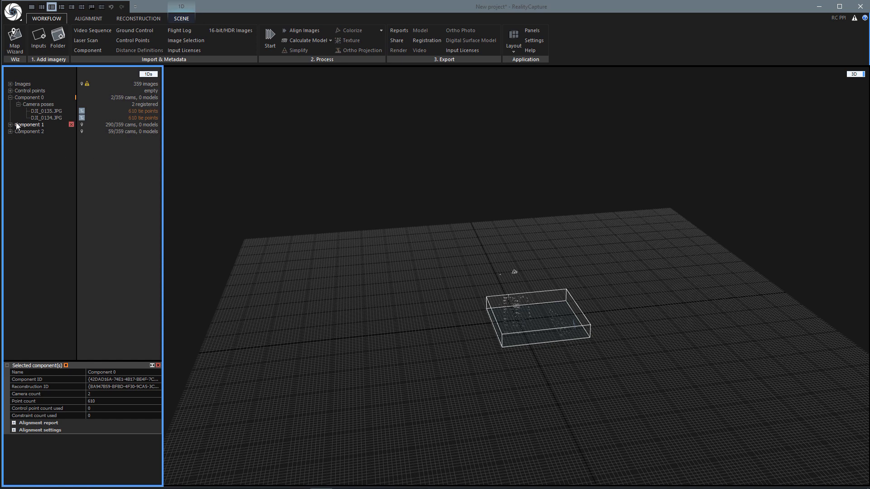
- Expand Component 2's 59 camera poses to review tie points, then collapse the tree
left_click(10, 132)
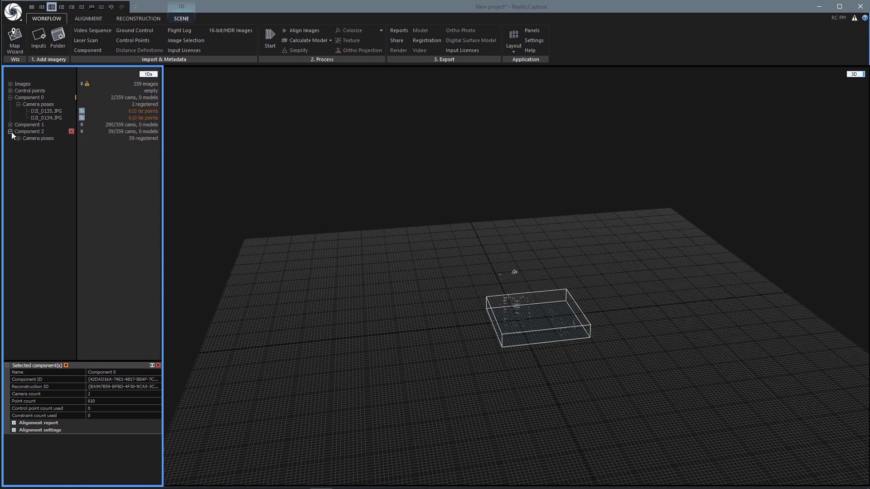
left_click(11, 132)
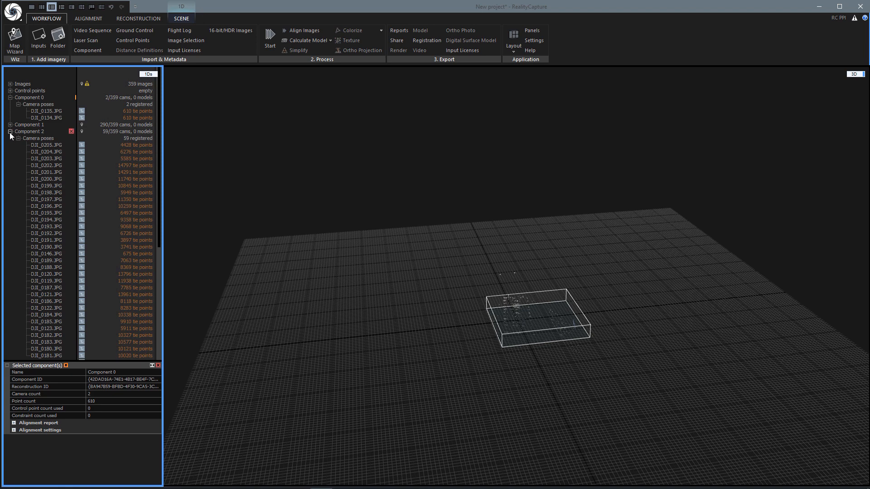
left_click(10, 97)
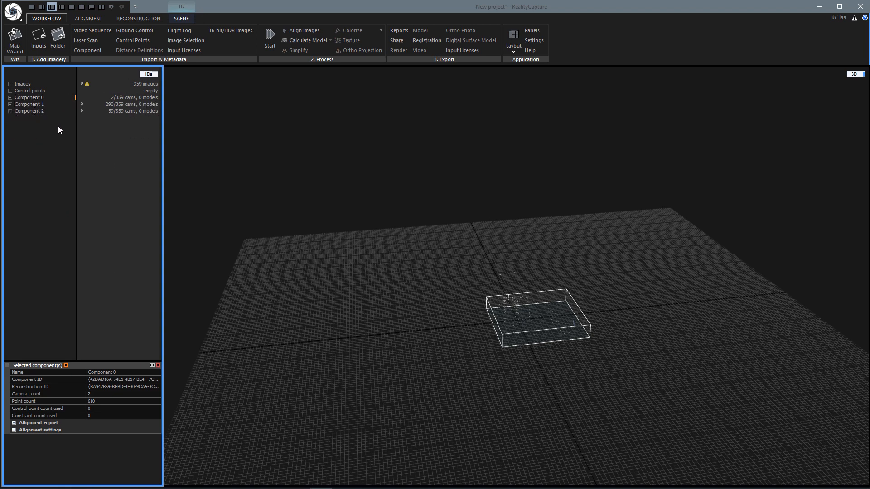
mouse_move(84, 185)
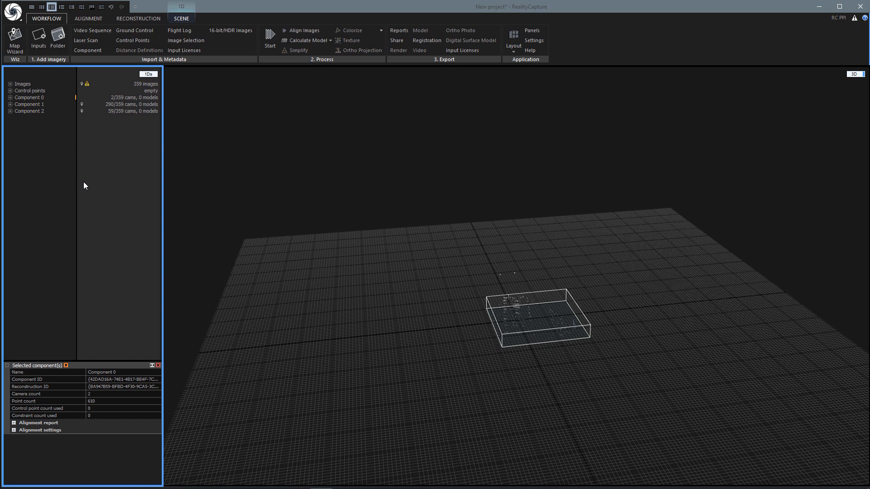
mouse_move(66, 155)
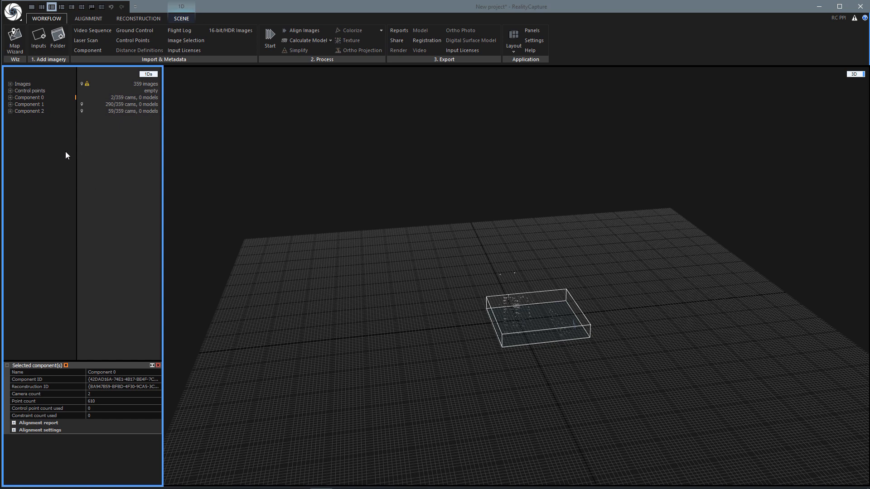
mouse_move(103, 165)
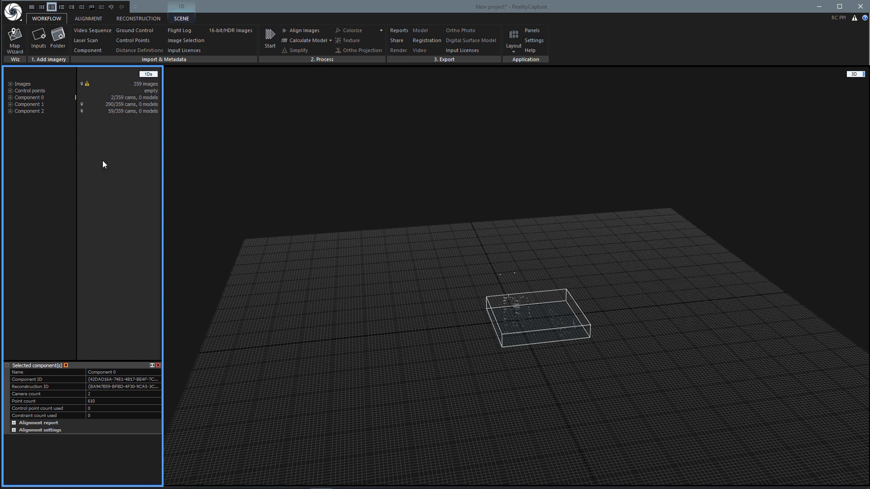
mouse_move(105, 180)
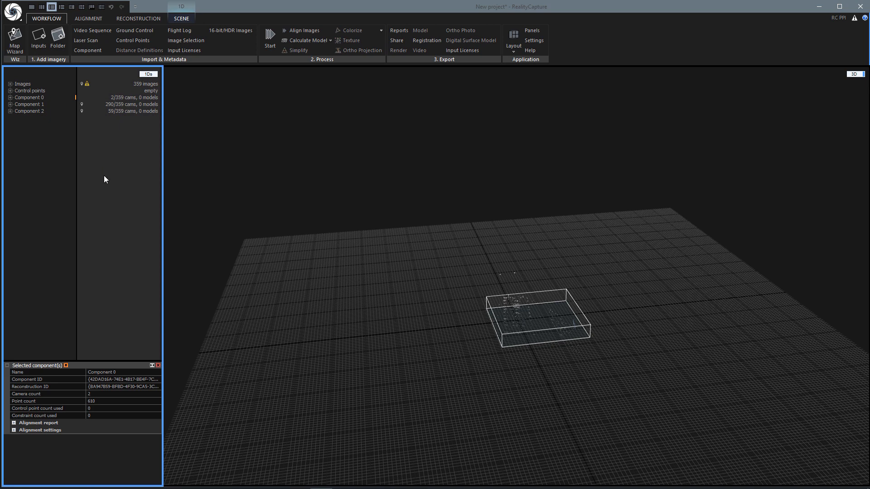
mouse_move(109, 157)
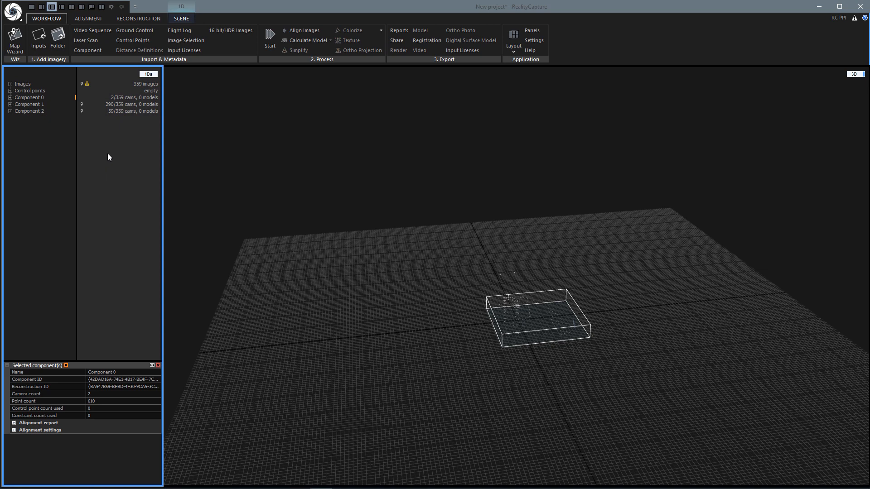
mouse_move(74, 138)
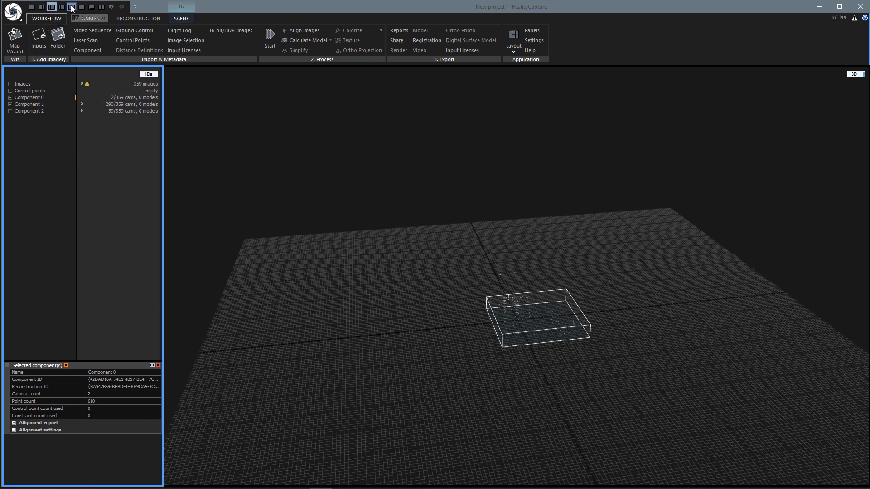
- Switch to a multi-pane layout and set the top-left preview pane to 2D
left_click(70, 7)
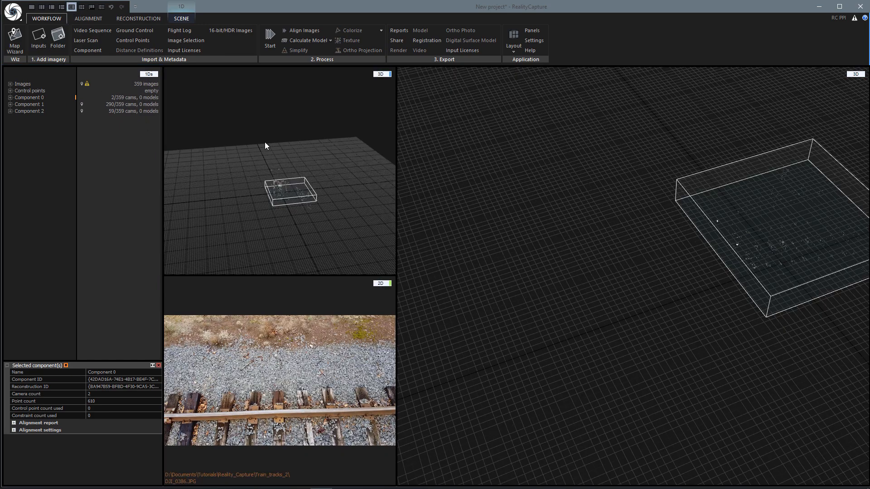
mouse_move(255, 348)
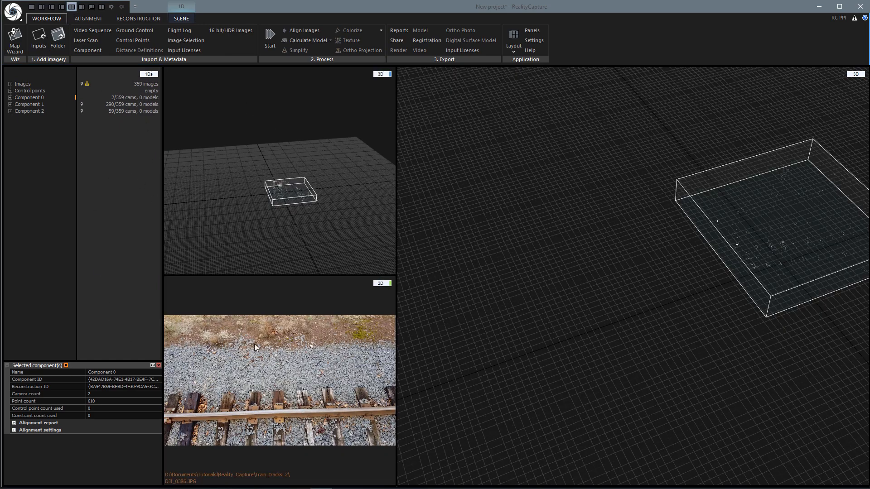
mouse_move(706, 217)
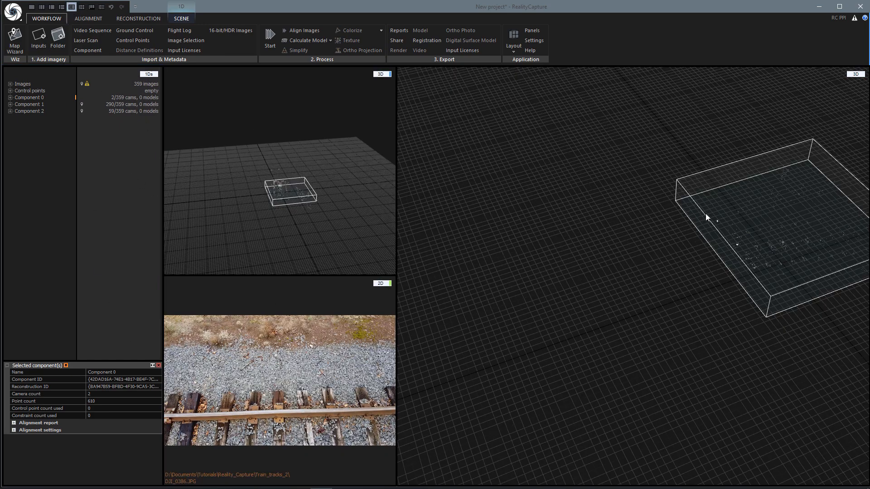
mouse_move(357, 86)
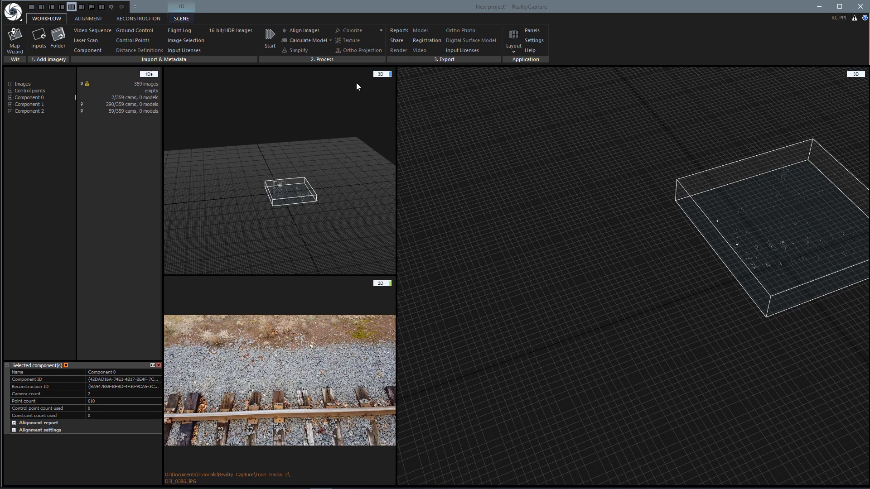
left_click(381, 74)
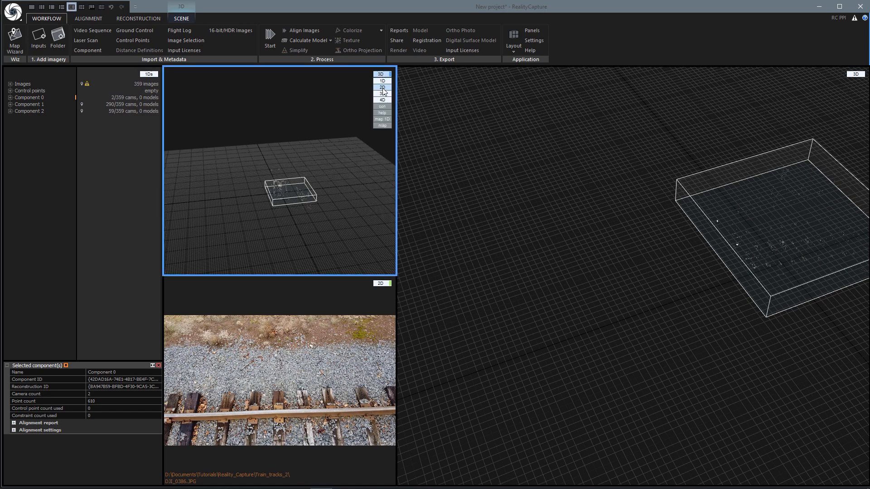
left_click(381, 87)
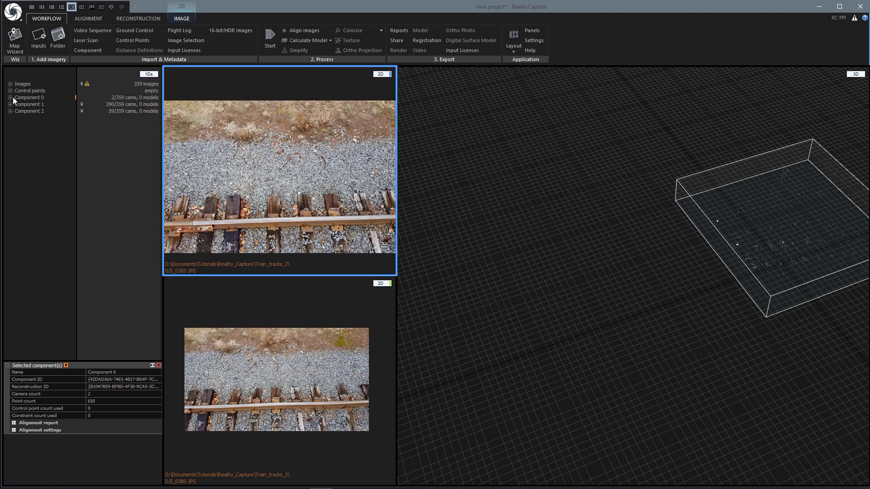
mouse_move(92, 7)
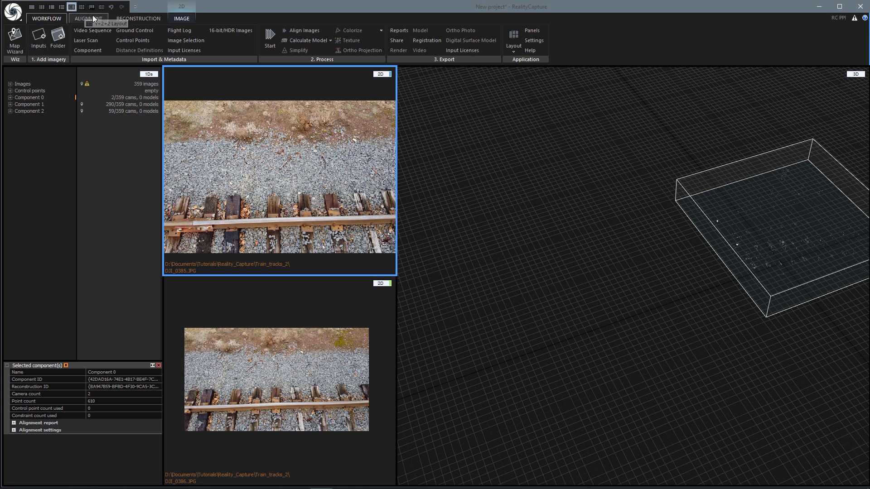
- Delete Component 0 and its two cameras using the ALIGNMENT tab
left_click(88, 18)
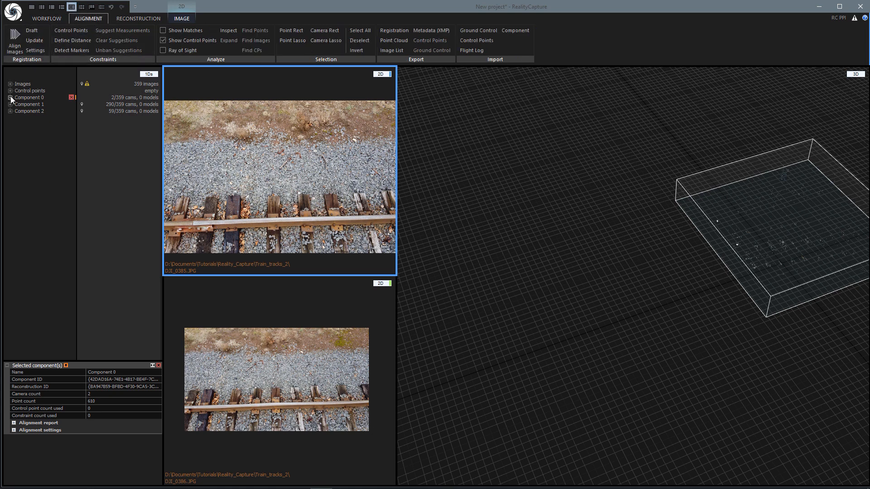
left_click(28, 104)
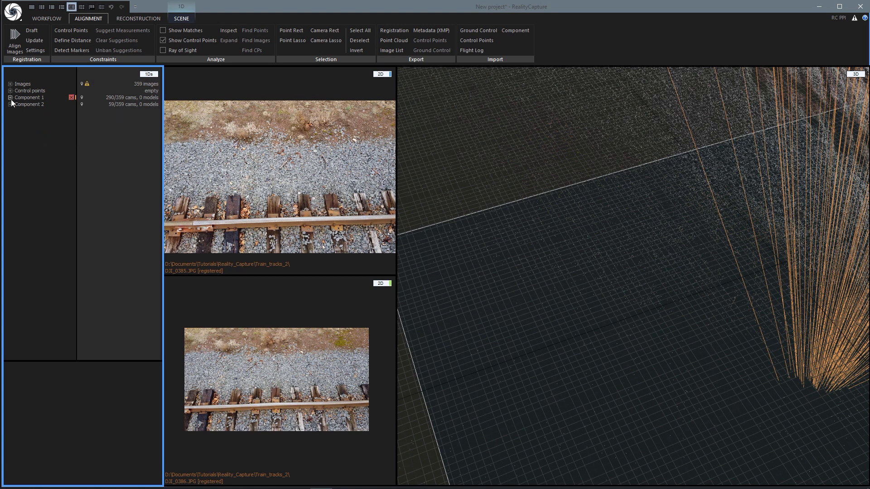
- List Component 1's camera poses, preview D3I_0213 and D3I_0212, then open D3I_0207.JPG
left_click(10, 98)
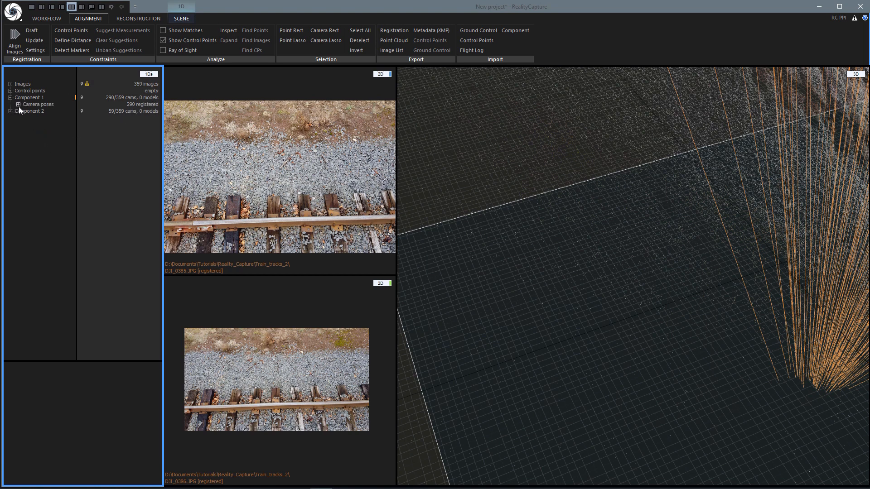
left_click(18, 104)
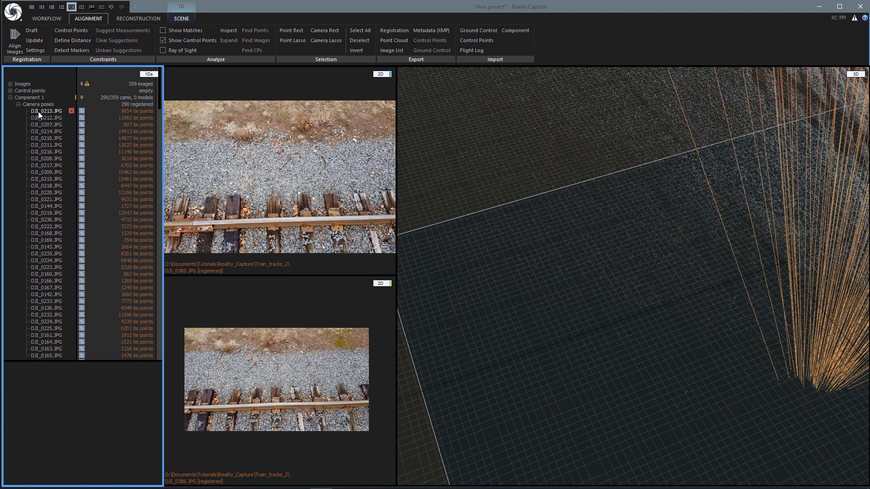
left_click(44, 110)
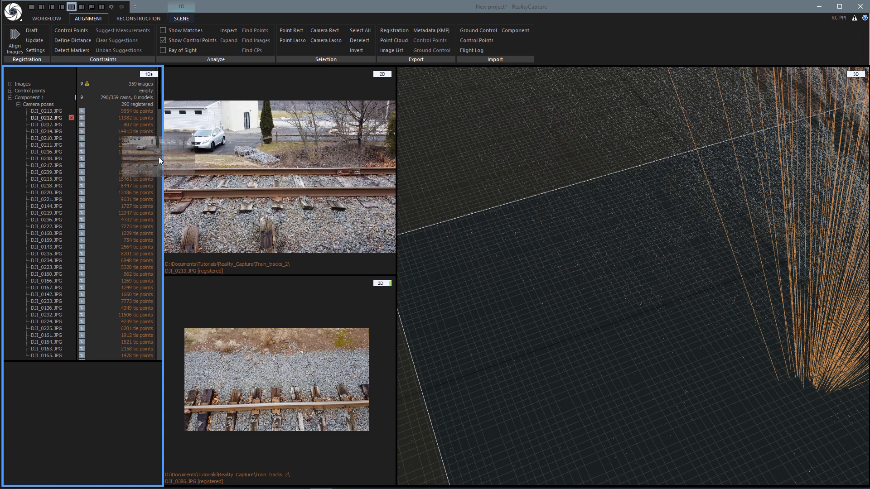
left_click(46, 118)
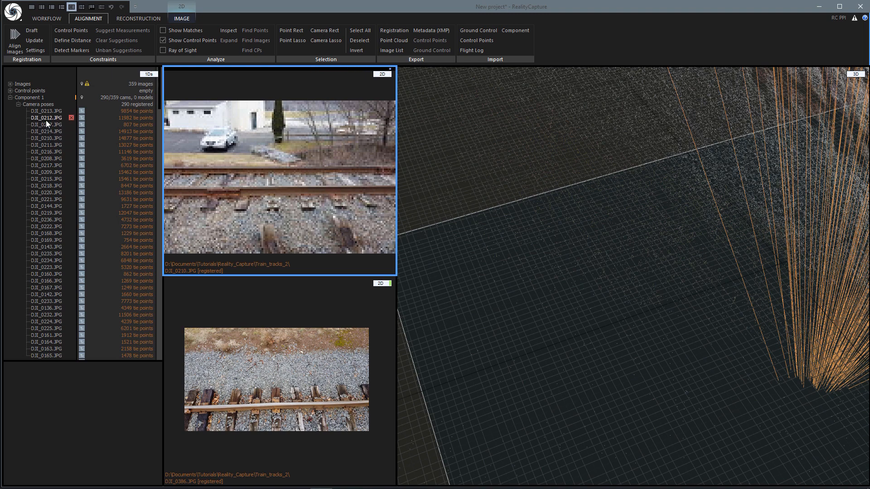
left_click(47, 117)
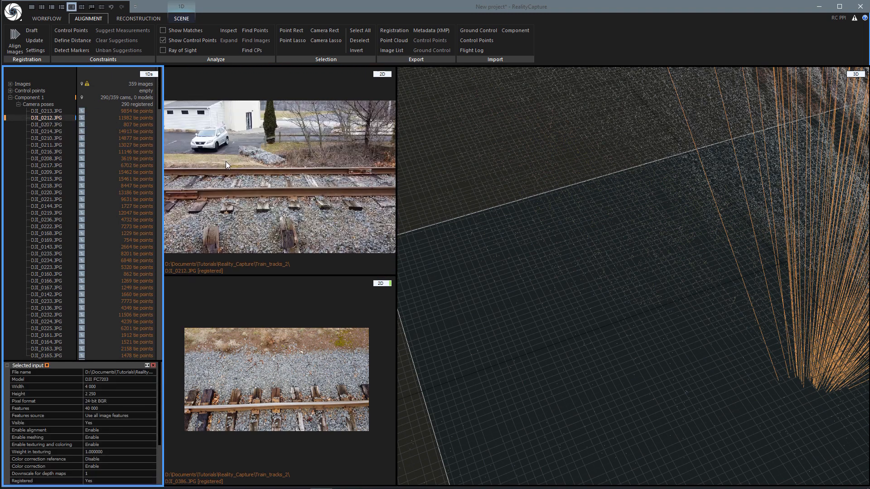
mouse_move(37, 125)
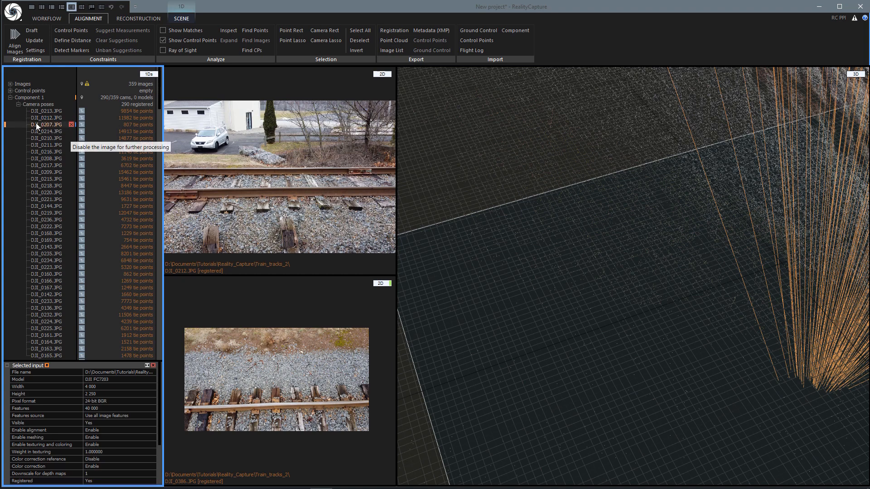
left_click(47, 125)
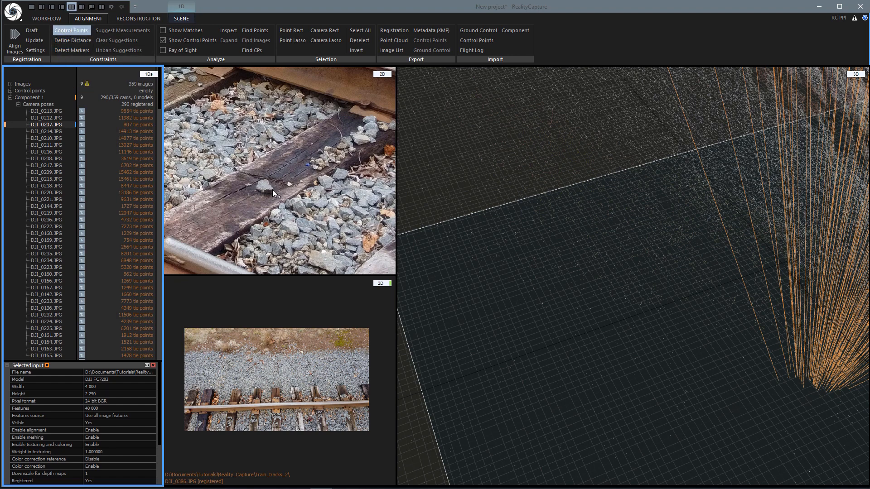
- Place point 0 on the sleeper stone in a Component 1 image and a Component 2 image
left_click(272, 191)
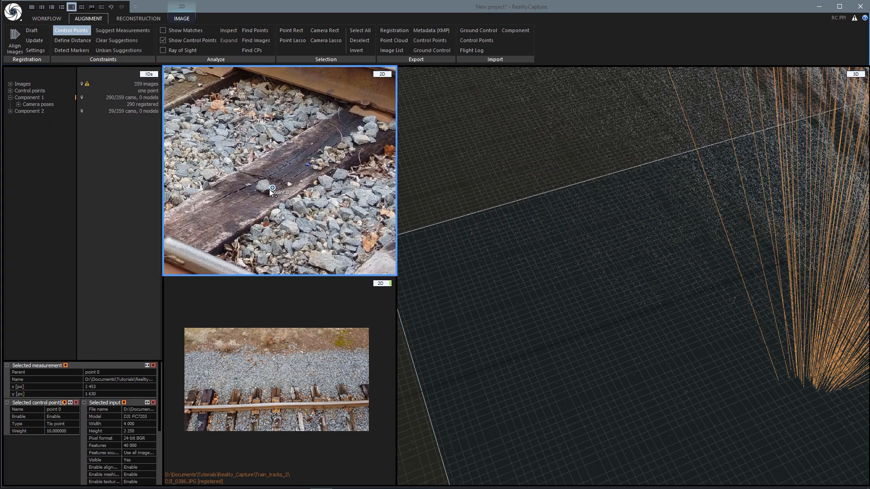
mouse_move(272, 197)
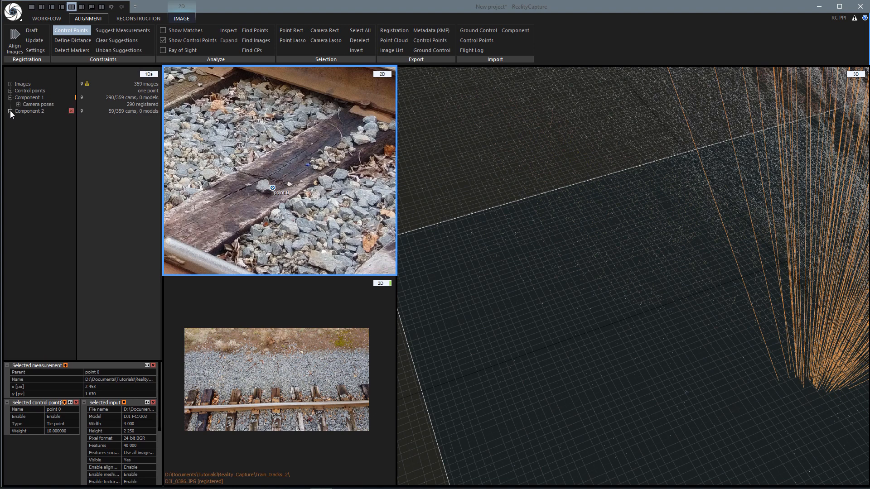
left_click(11, 111)
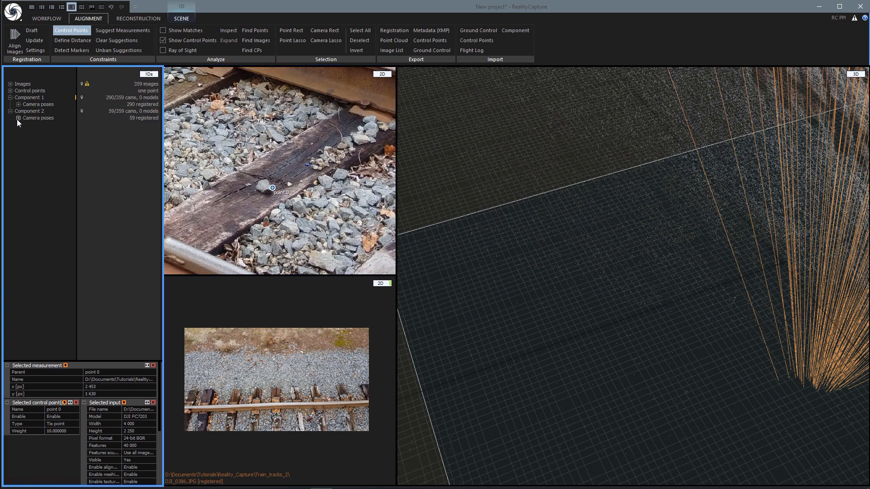
left_click(18, 117)
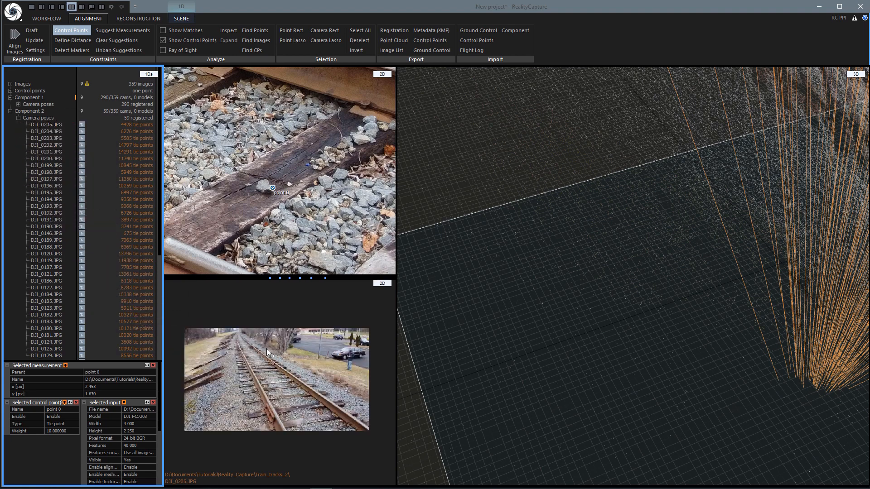
mouse_move(287, 403)
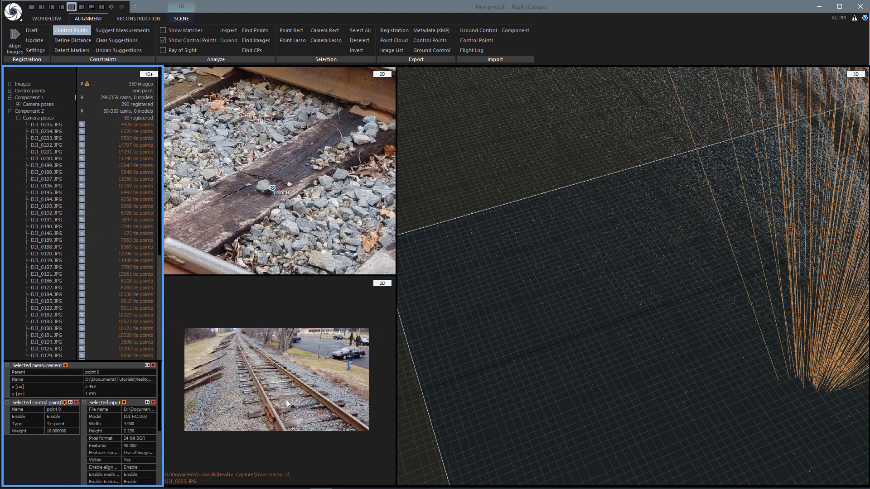
mouse_move(272, 421)
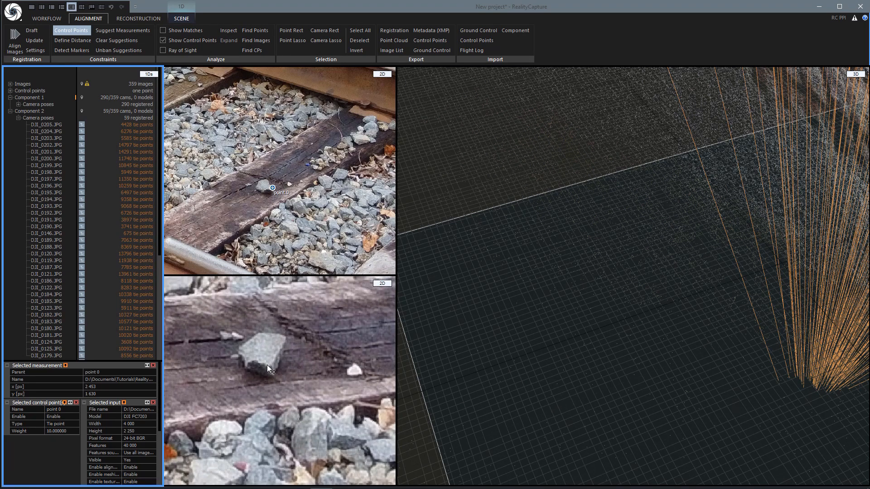
mouse_move(261, 201)
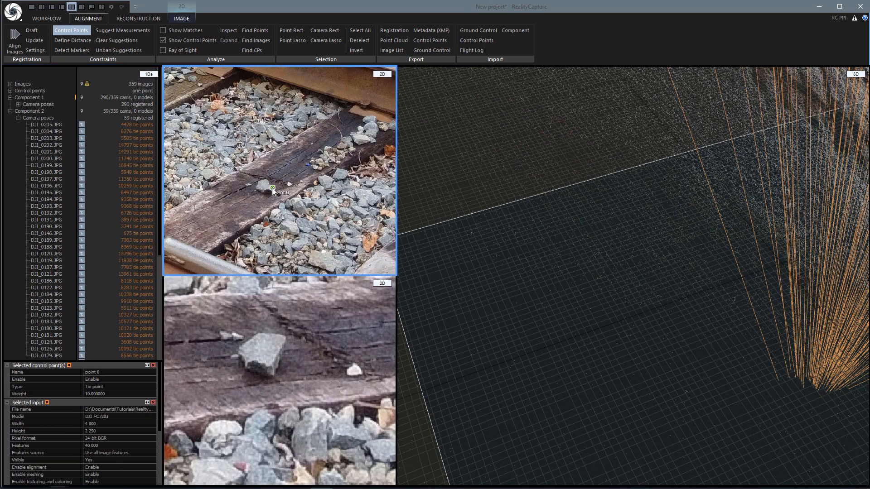
mouse_move(272, 368)
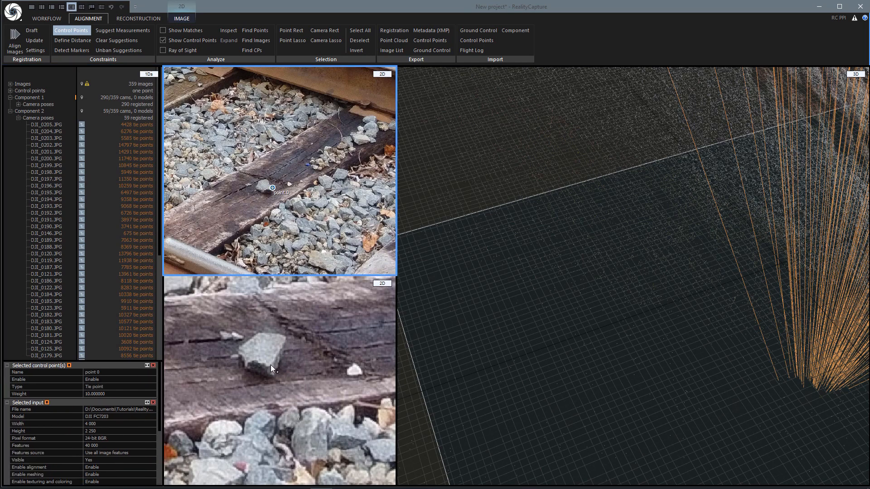
left_click(271, 368)
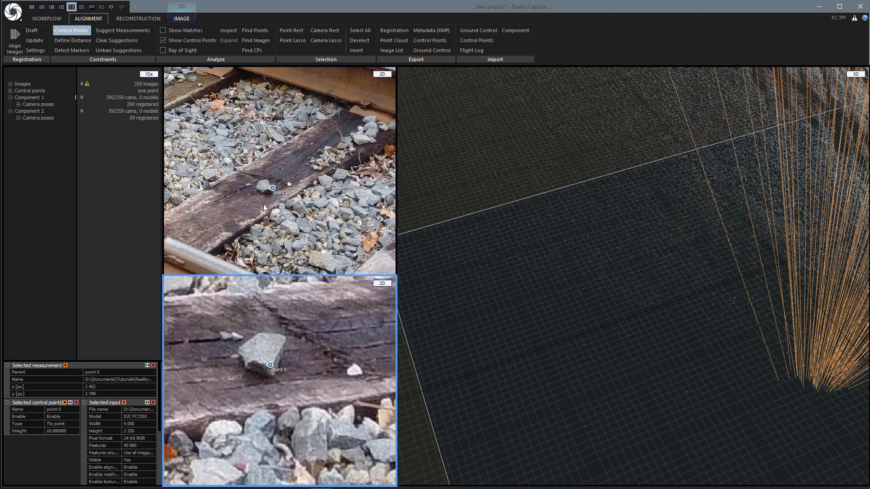
mouse_move(247, 178)
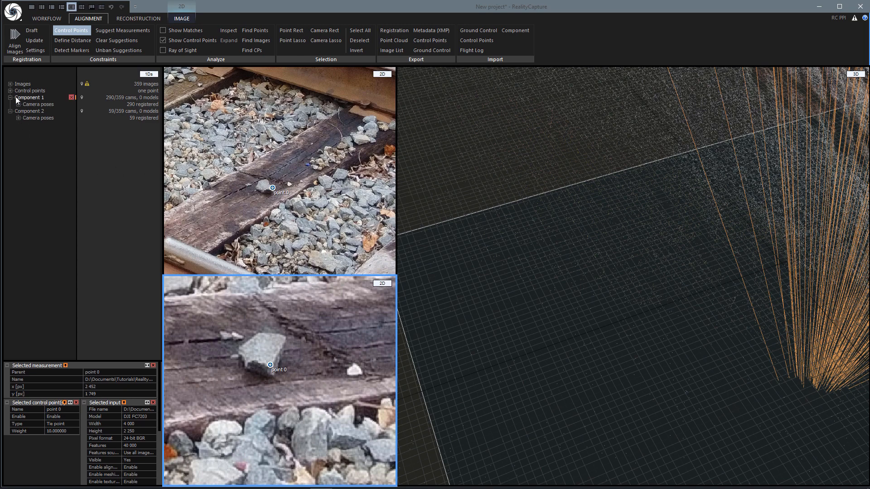
- Mark point 0 on the sleeper stone in another Component 2 image
left_click(10, 91)
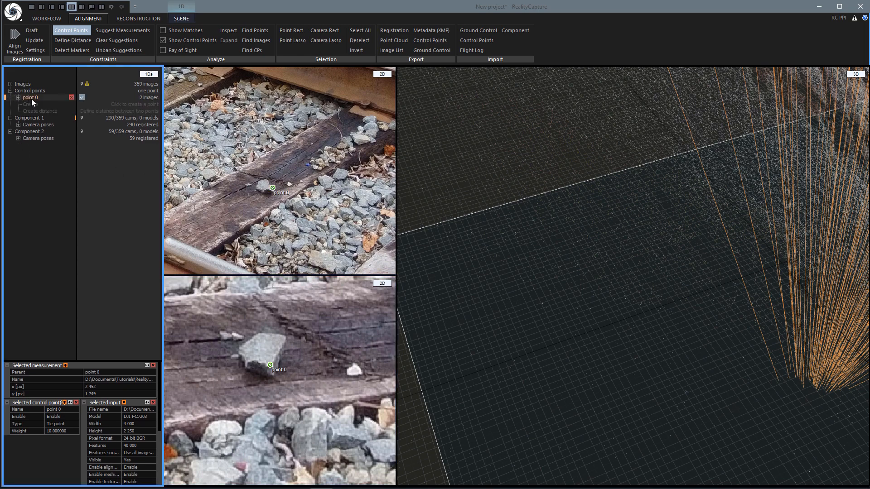
mouse_move(144, 101)
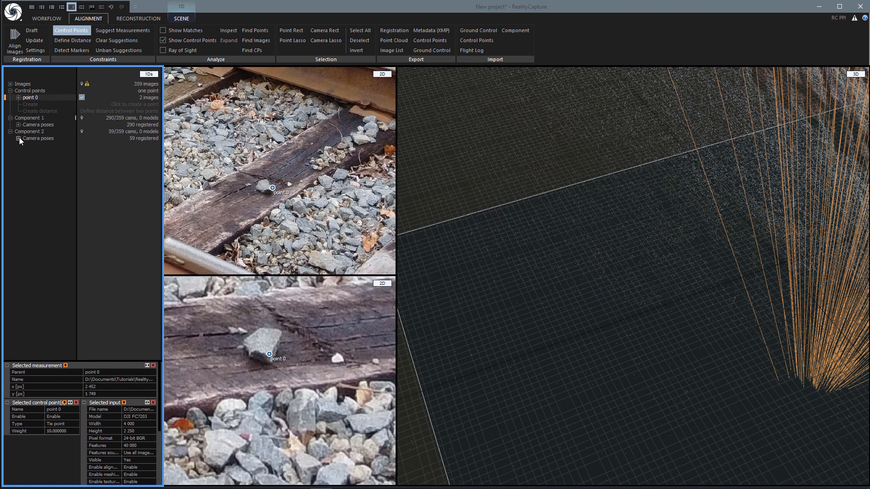
left_click(18, 138)
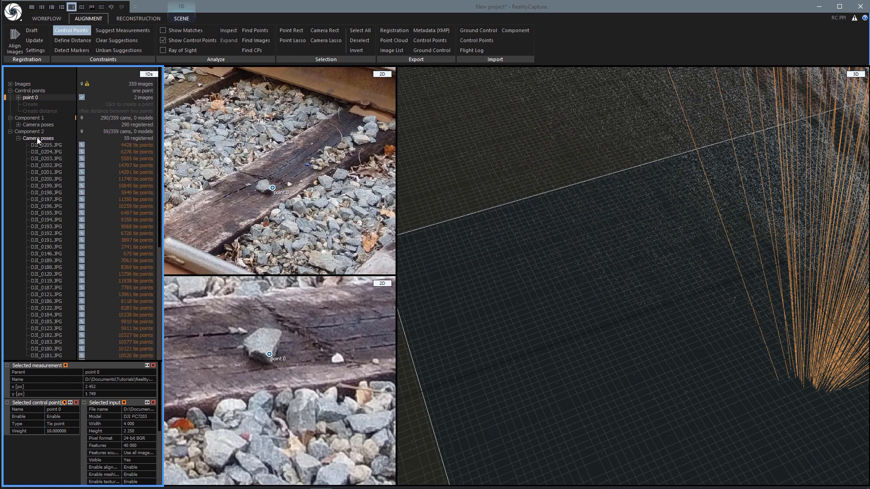
left_click(45, 151)
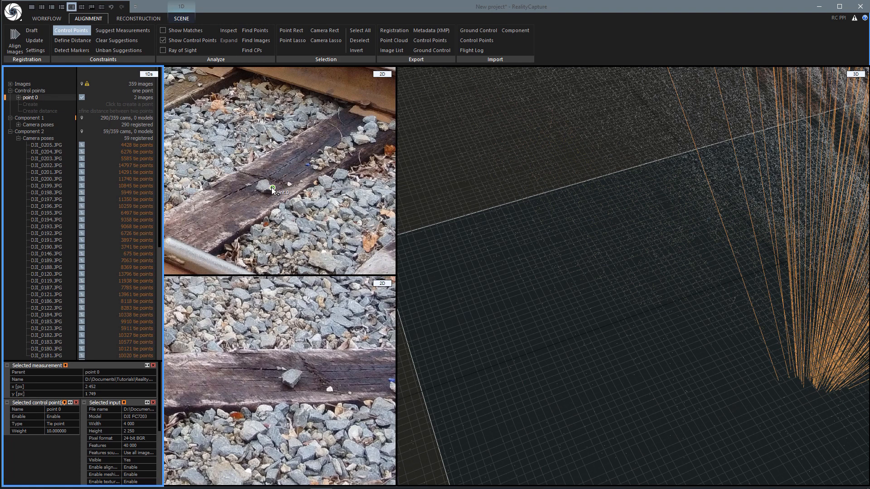
left_click(277, 191)
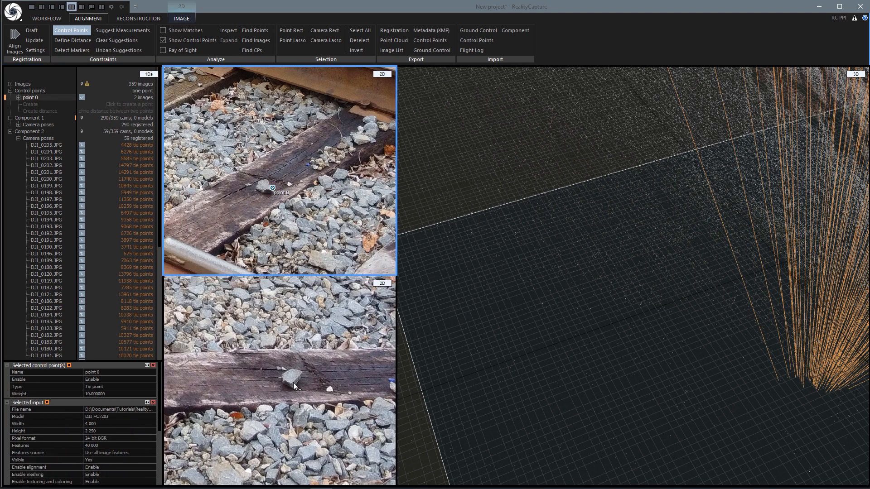
left_click(290, 383)
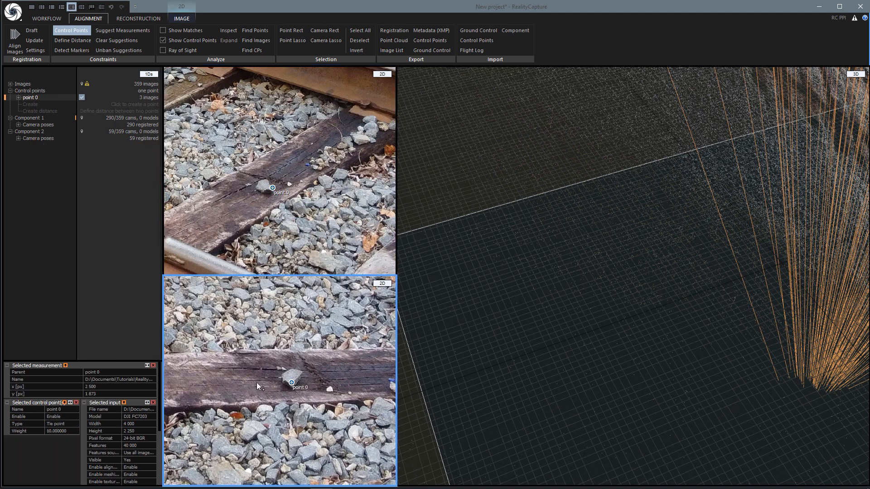
mouse_move(16, 148)
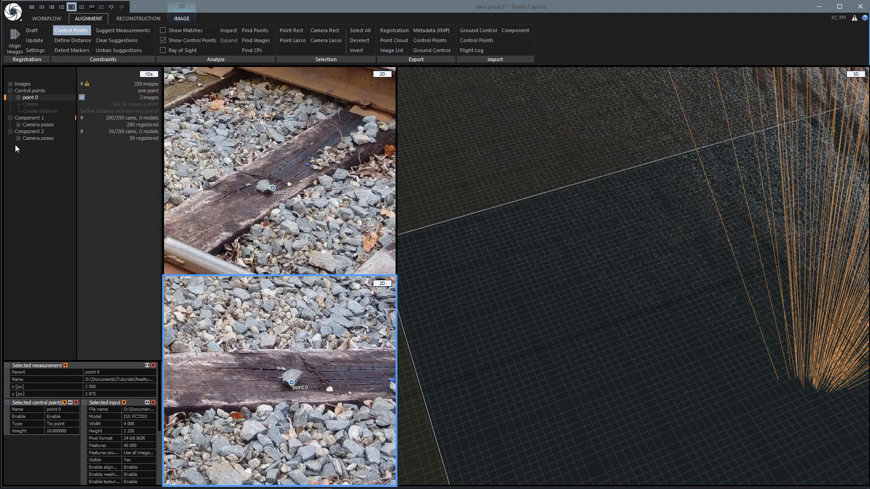
- Open D3I_0203.JPG and mark point 0 on the same stone
left_click(18, 138)
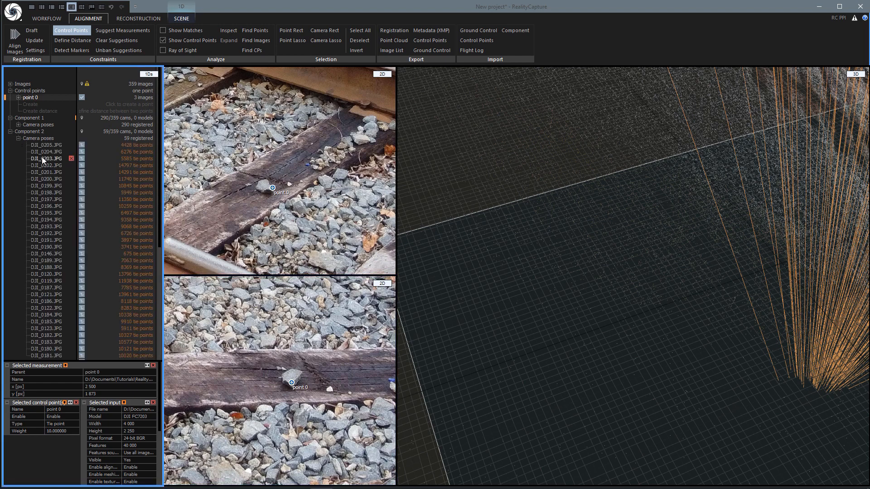
left_click(46, 158)
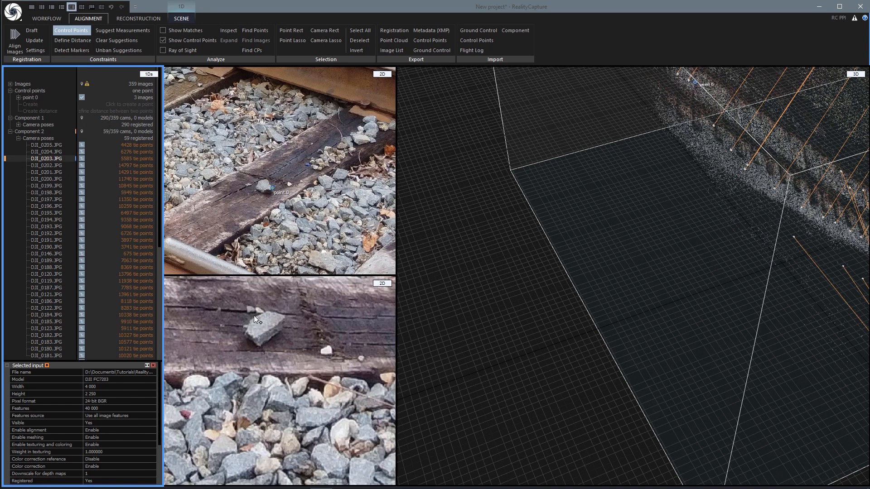
left_click(273, 190)
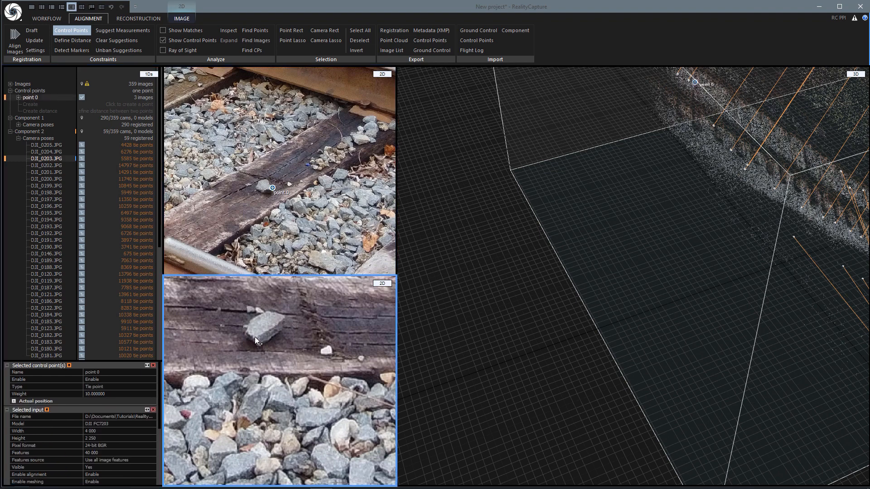
- Validate point 0's suggested image measurements, reaching 12 images, then collapse point 0
left_click(255, 337)
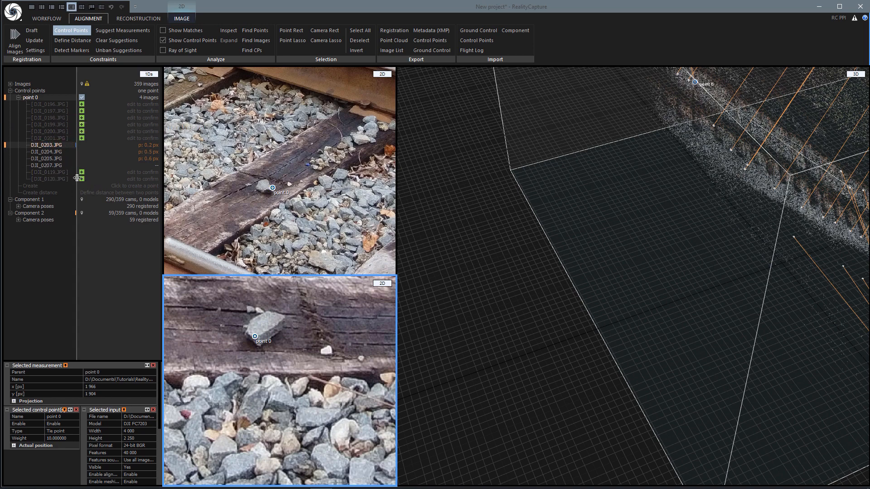
left_click(81, 179)
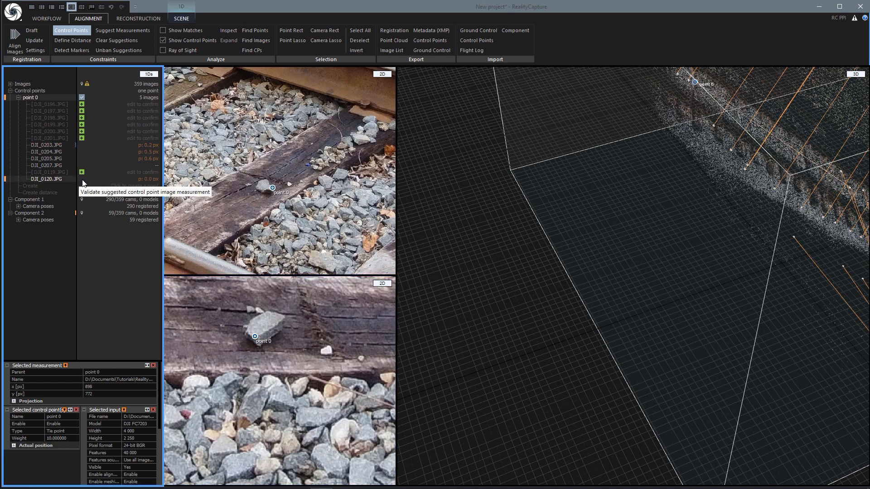
left_click(81, 131)
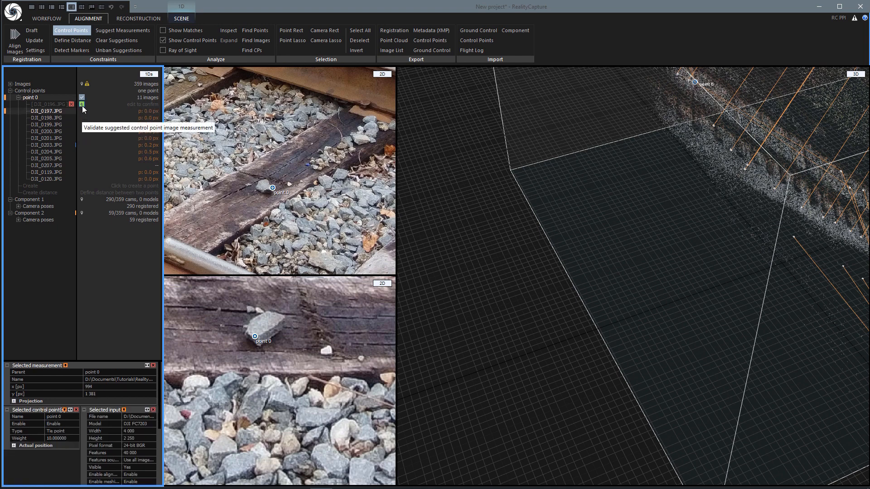
left_click(81, 104)
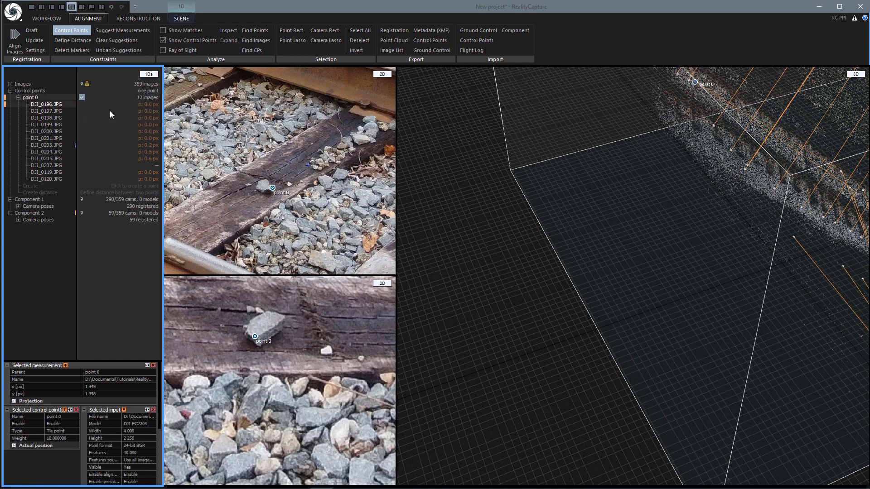
left_click(18, 97)
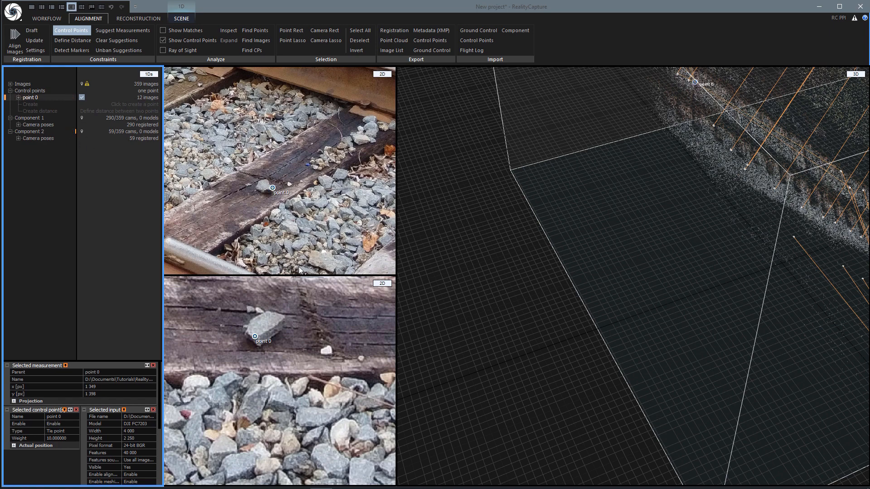
mouse_move(243, 184)
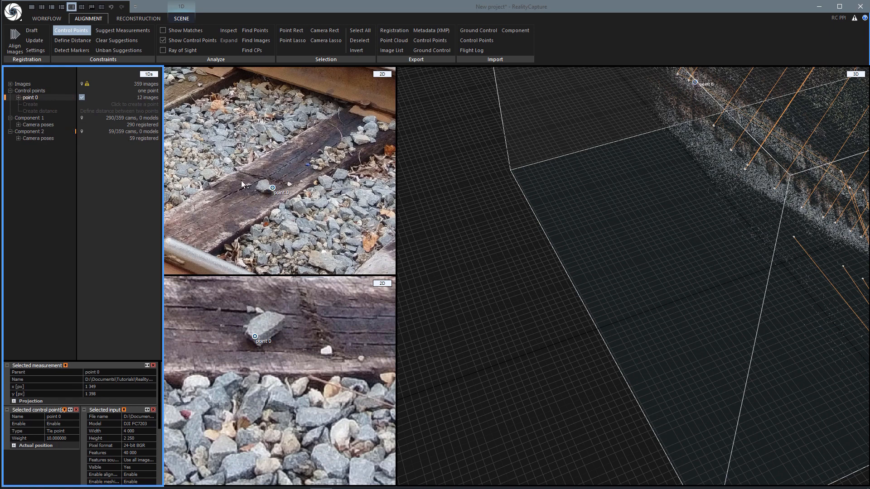
mouse_move(229, 321)
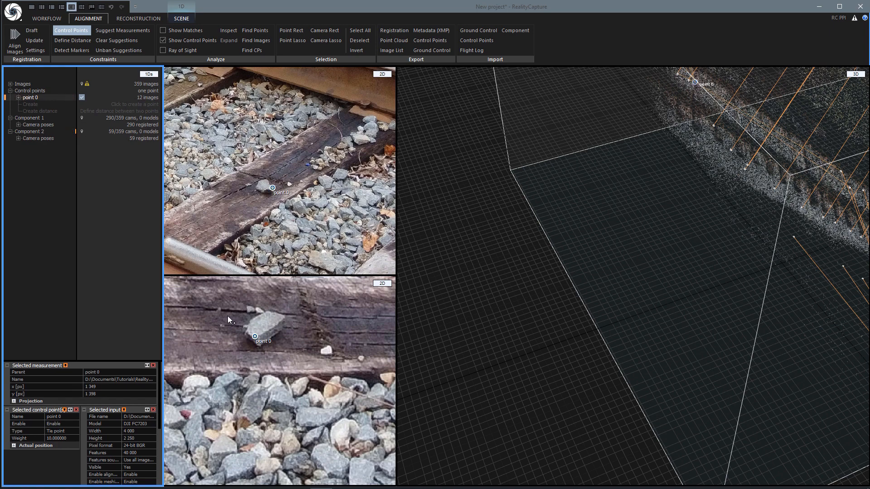
mouse_move(327, 187)
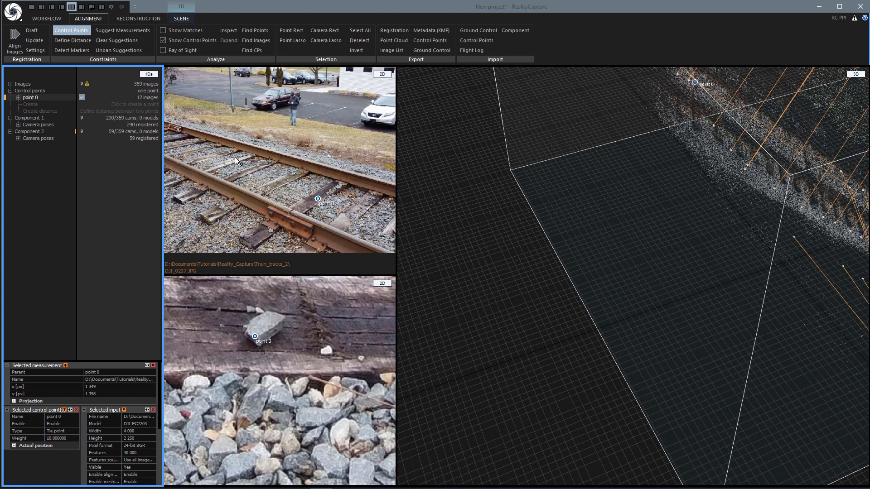
mouse_move(348, 212)
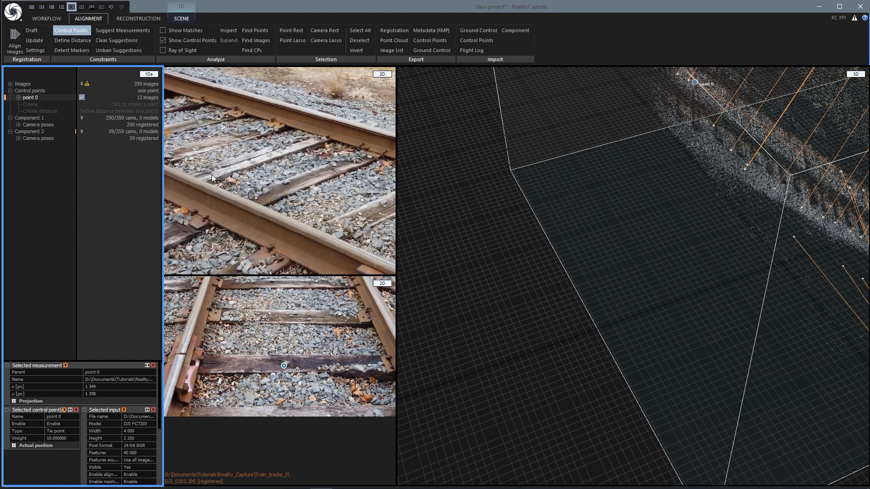
mouse_move(246, 166)
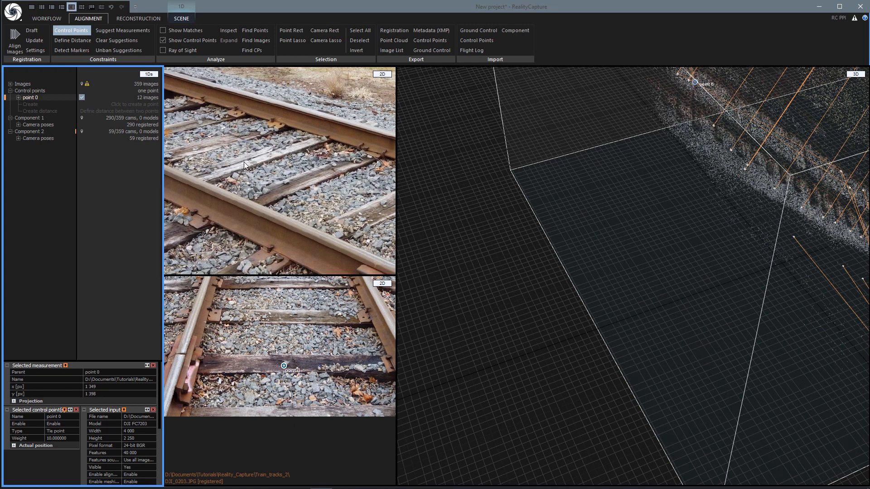
mouse_move(246, 164)
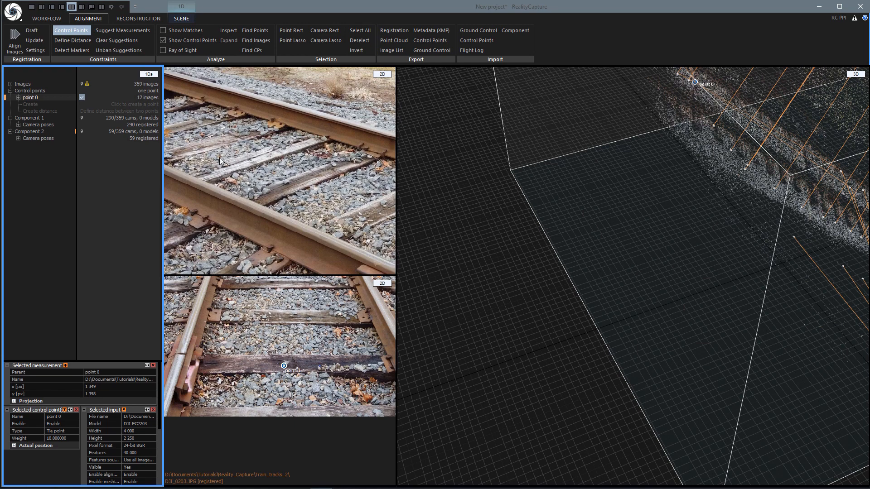
mouse_move(290, 365)
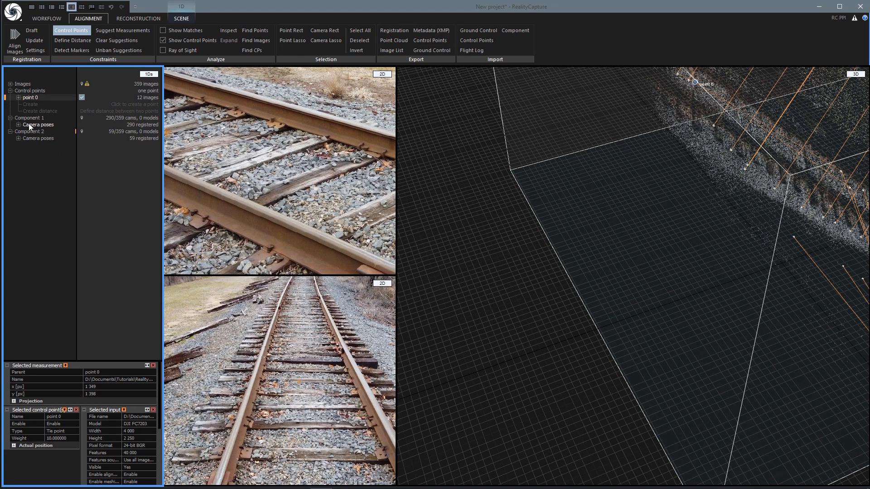
- List Component 1's photos, view D3I_0166.JPG, then a tie-plate close-up
left_click(18, 125)
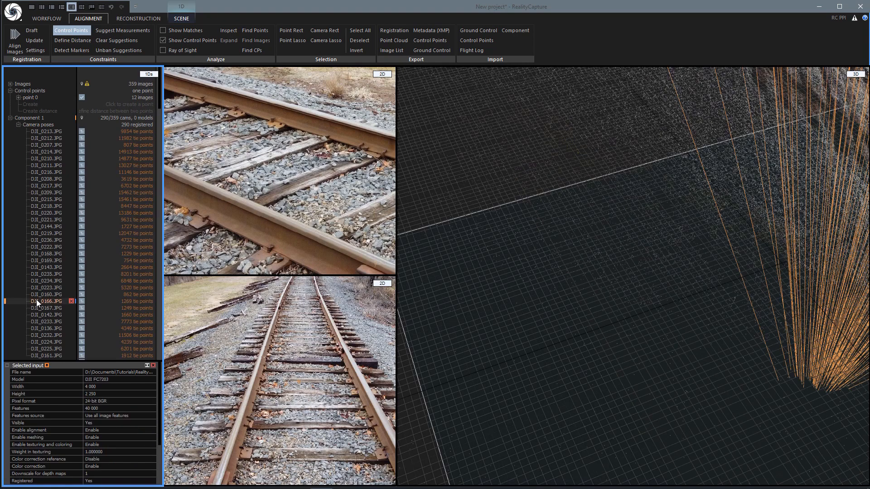
left_click(47, 301)
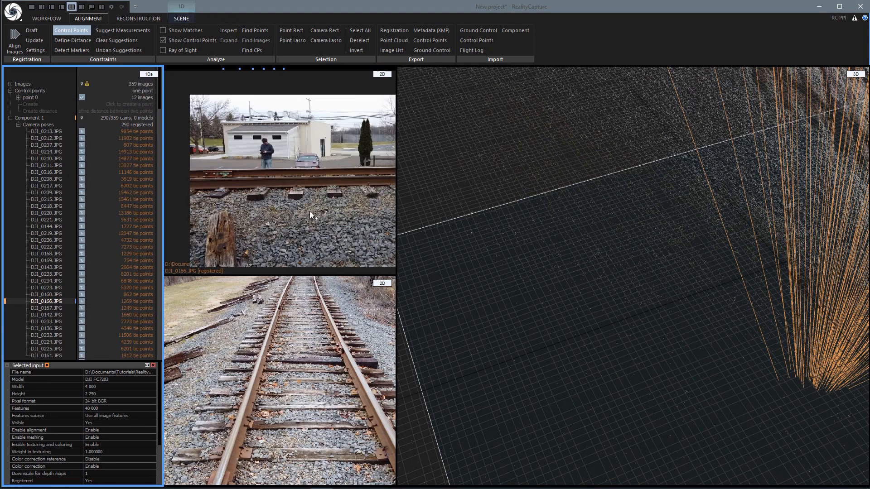
scroll("down", 3)
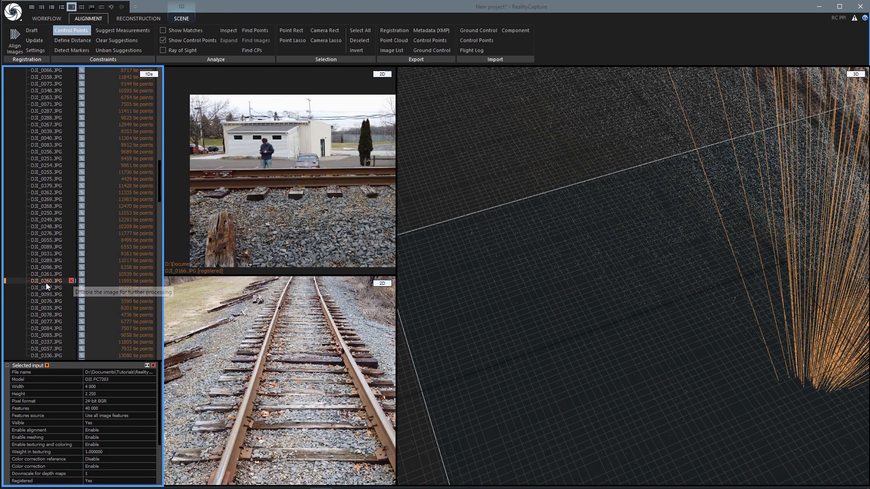
left_click(47, 281)
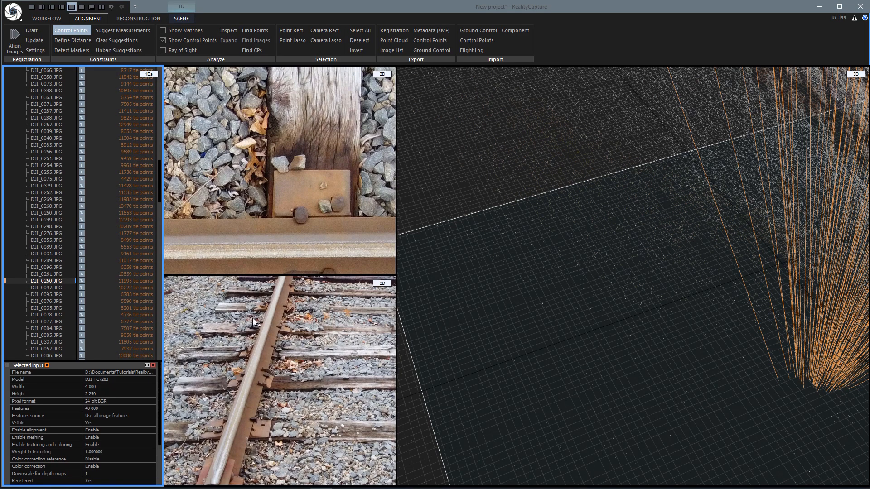
mouse_move(261, 377)
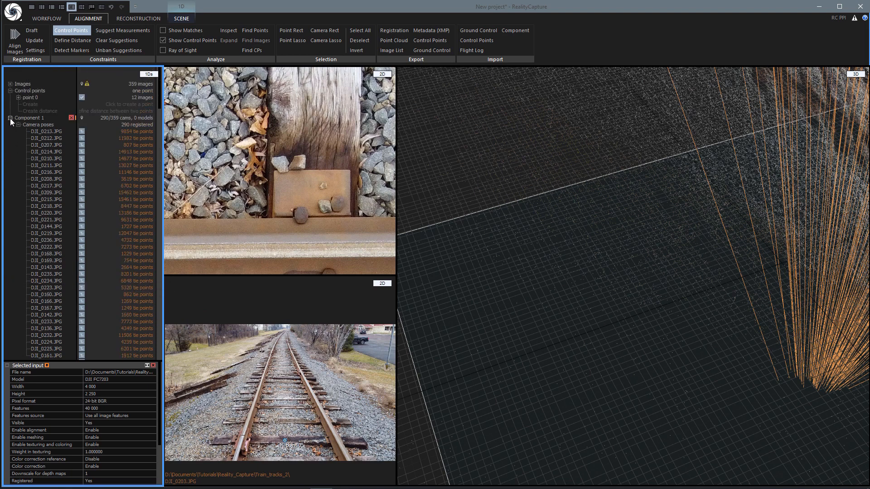
- Collapse the Component 1 and Component 2 nodes in the 1Ds tree
left_click(9, 118)
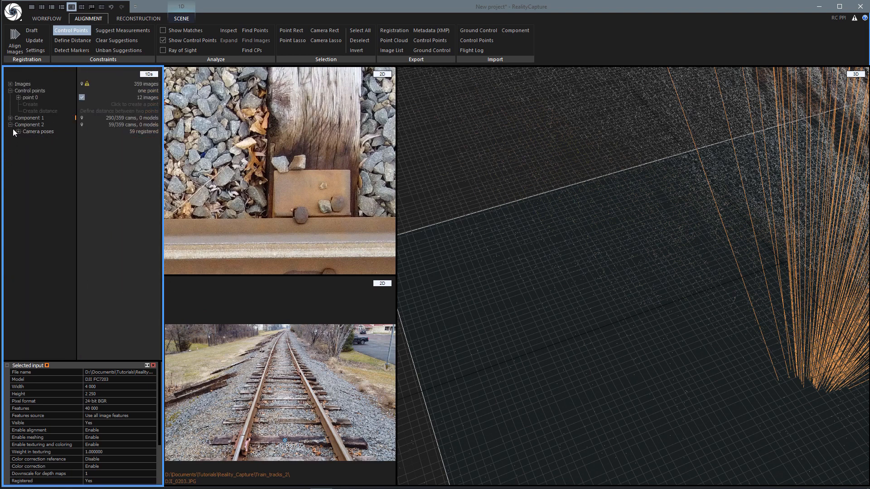
left_click(10, 125)
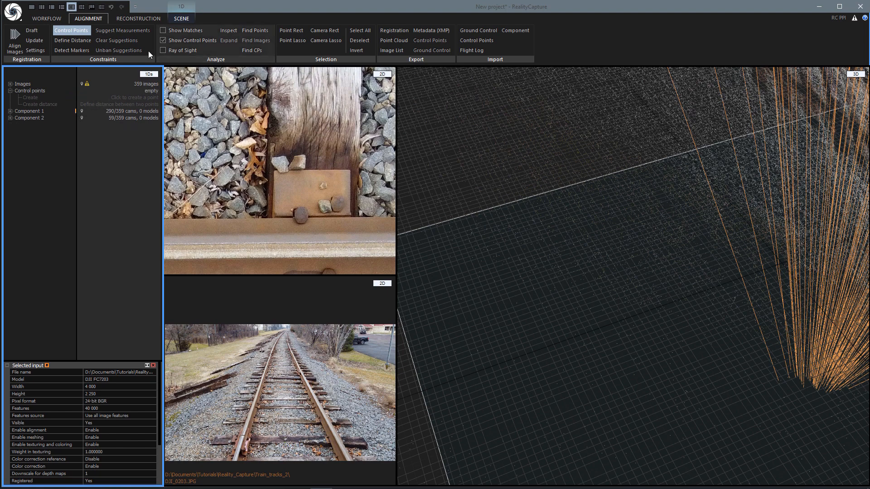
mouse_move(69, 6)
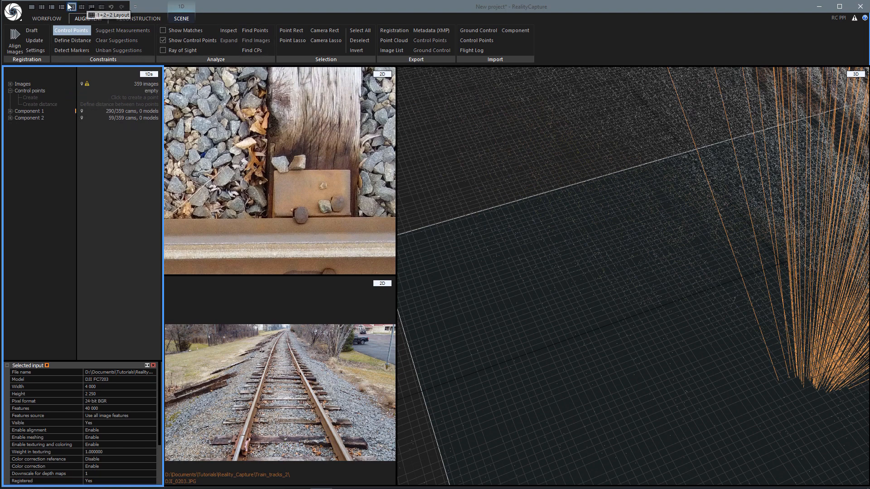
- Switch to a single full-size 3D pane and select Component 1 to list its 290 cameras
left_click(39, 5)
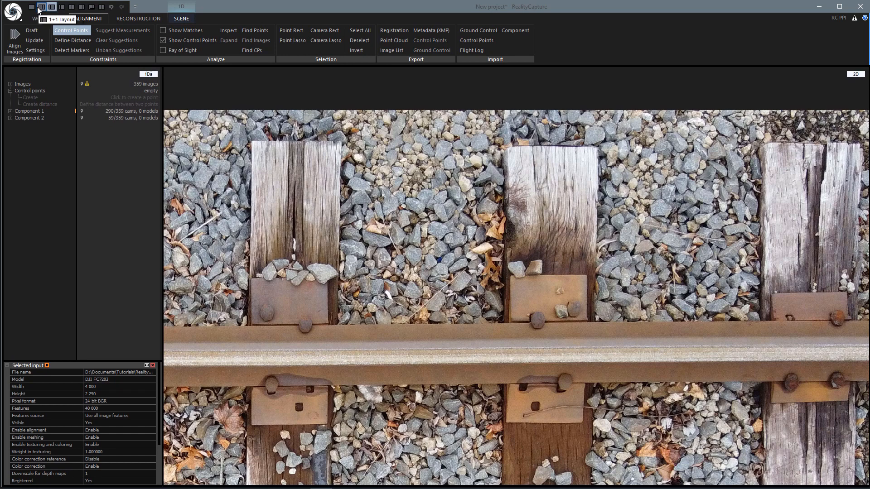
left_click(52, 5)
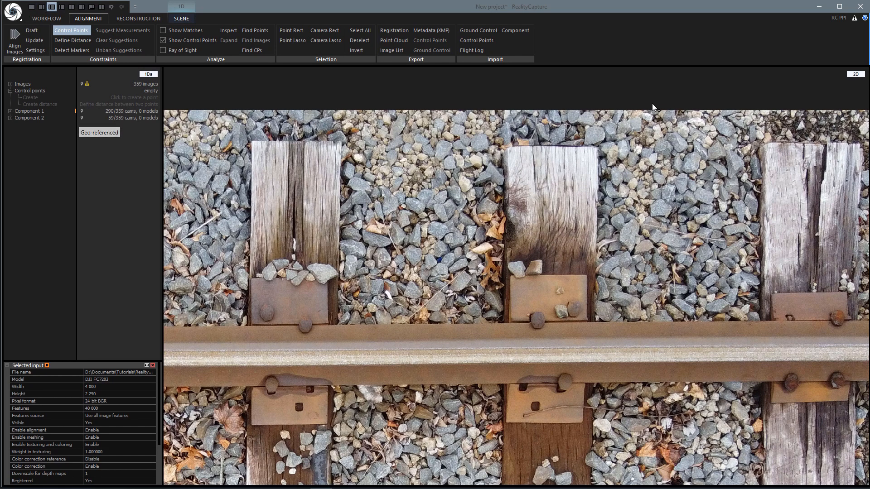
left_click(855, 74)
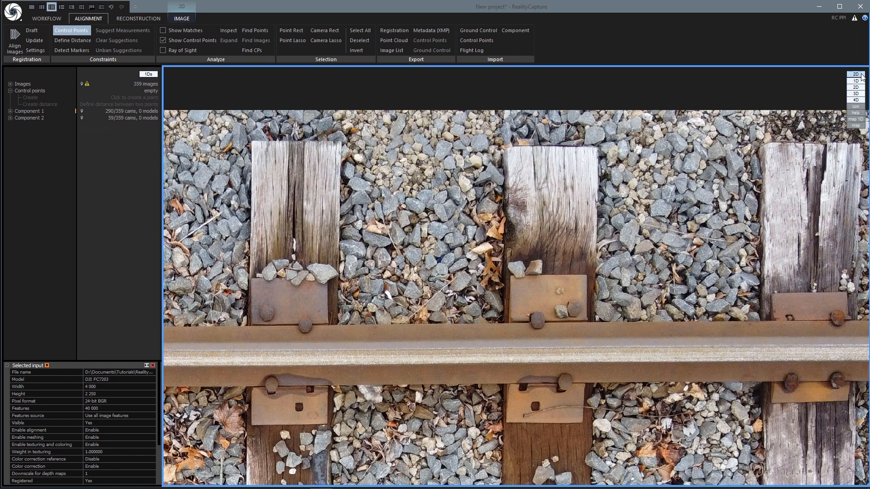
left_click(855, 87)
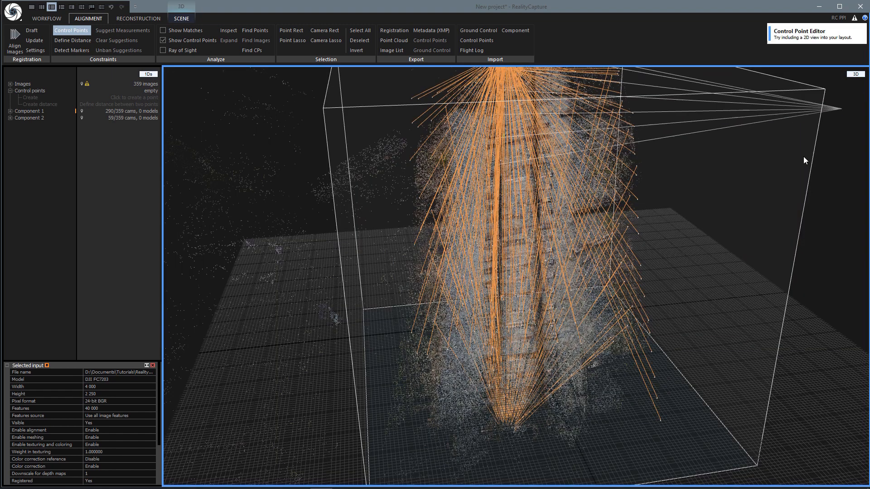
left_click(28, 111)
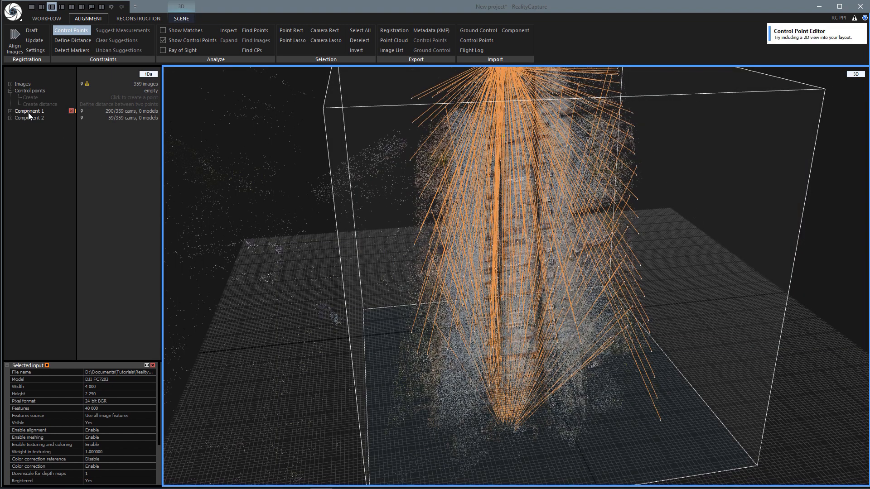
left_click(28, 111)
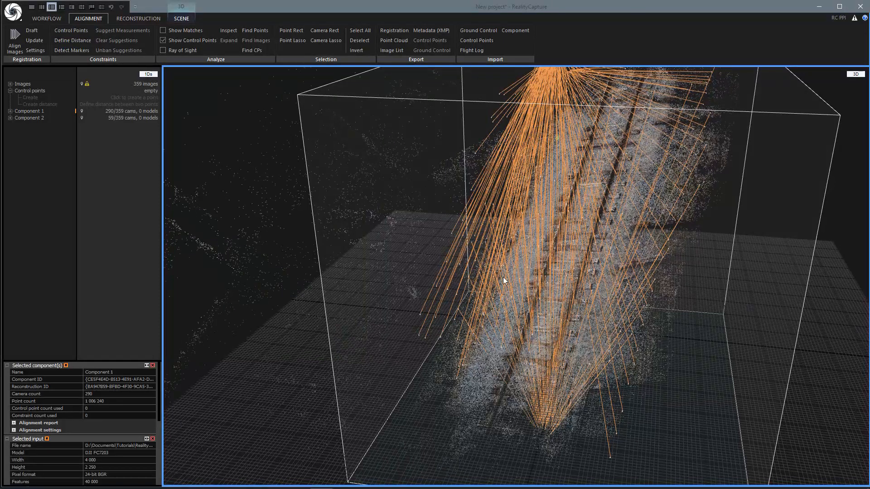
mouse_move(71, 30)
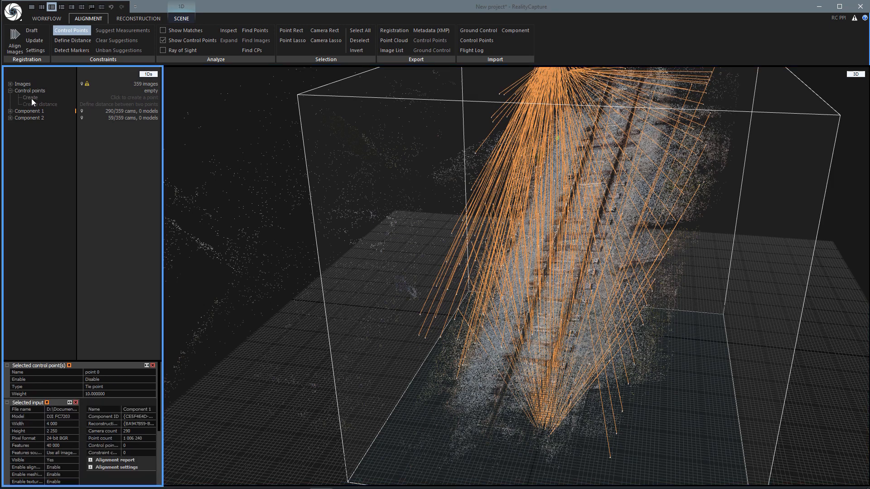
- Create control point 0, undo it, and create it again
left_click(30, 97)
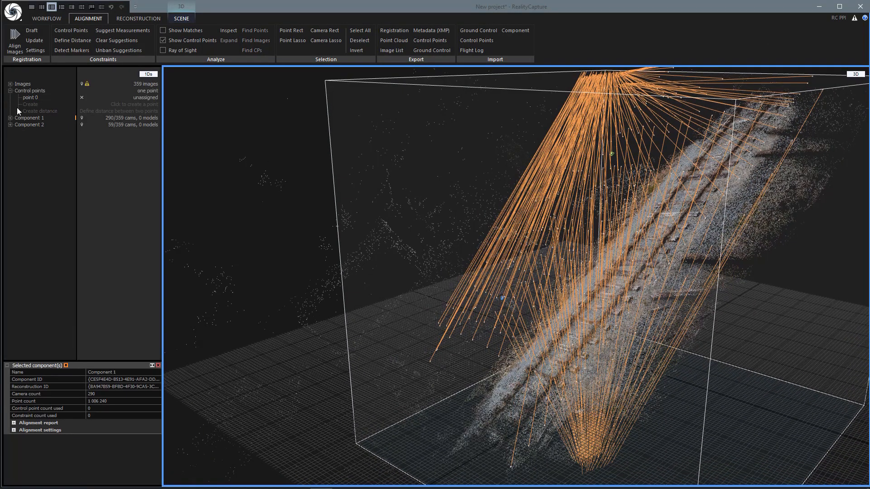
left_click(31, 97)
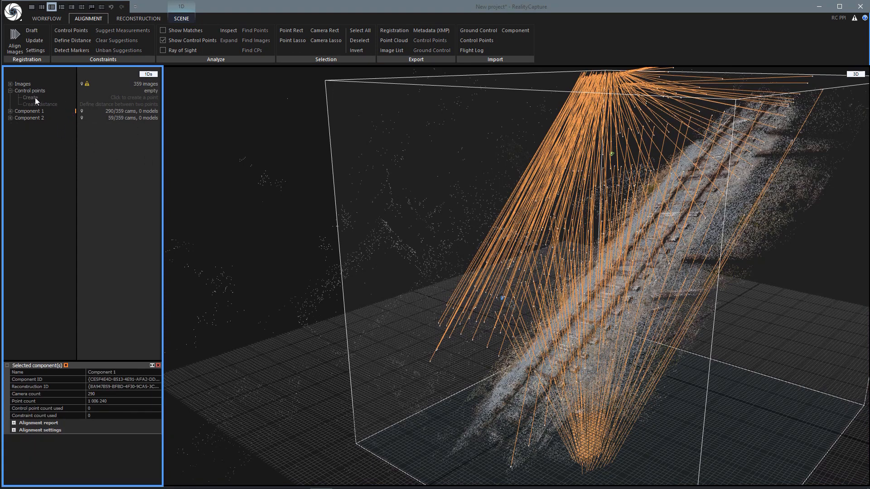
left_click(28, 97)
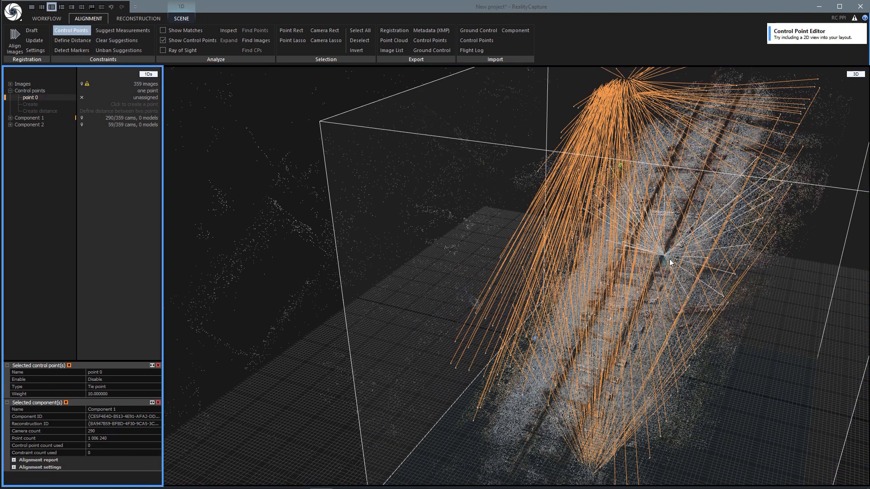
mouse_move(71, 30)
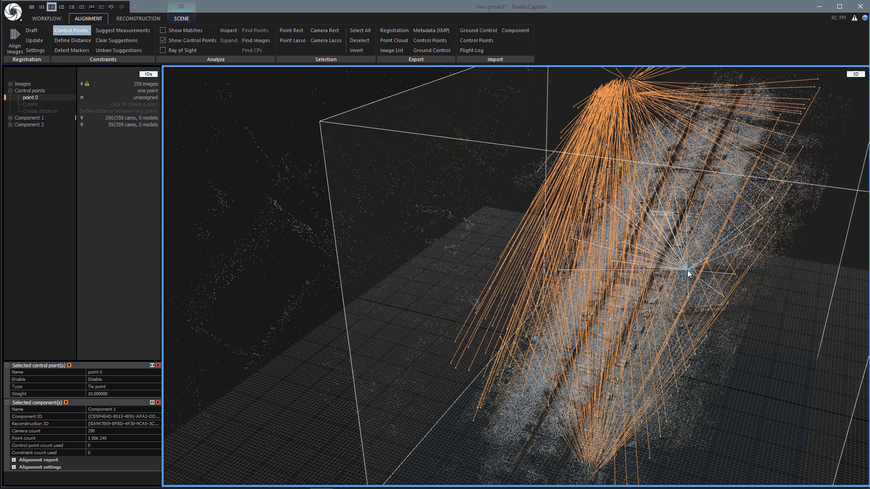
- Place point 0 on the track and validate its suggested measurements across 28 images, then collapse it
left_click(122, 30)
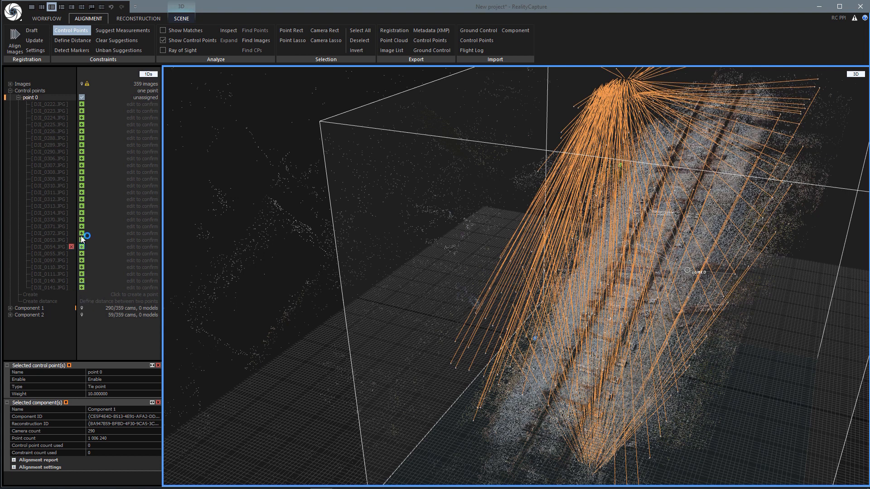
mouse_move(81, 290)
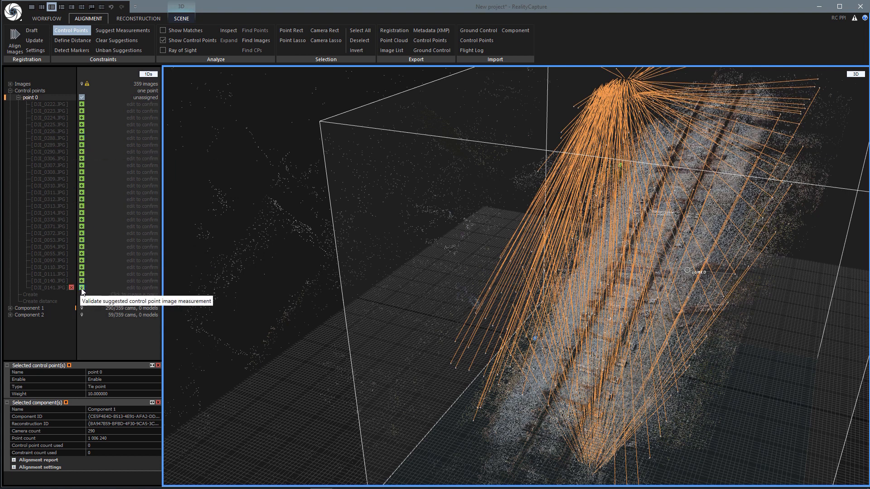
left_click(81, 272)
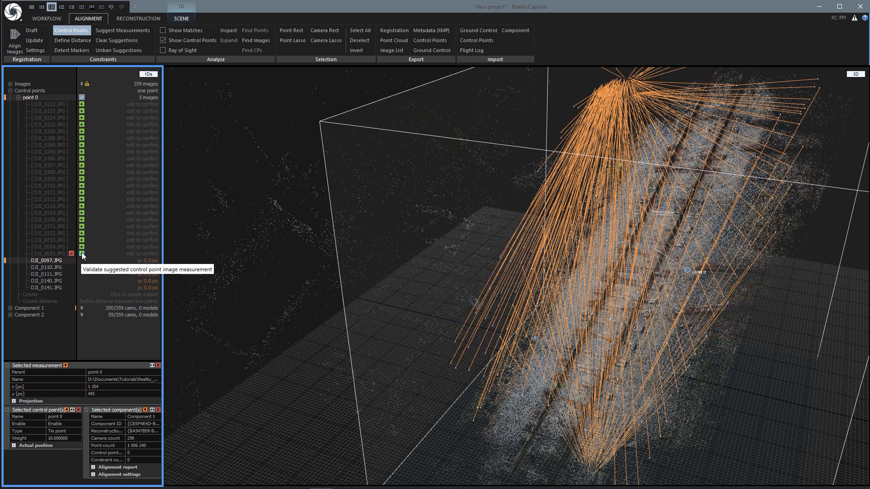
left_click(81, 247)
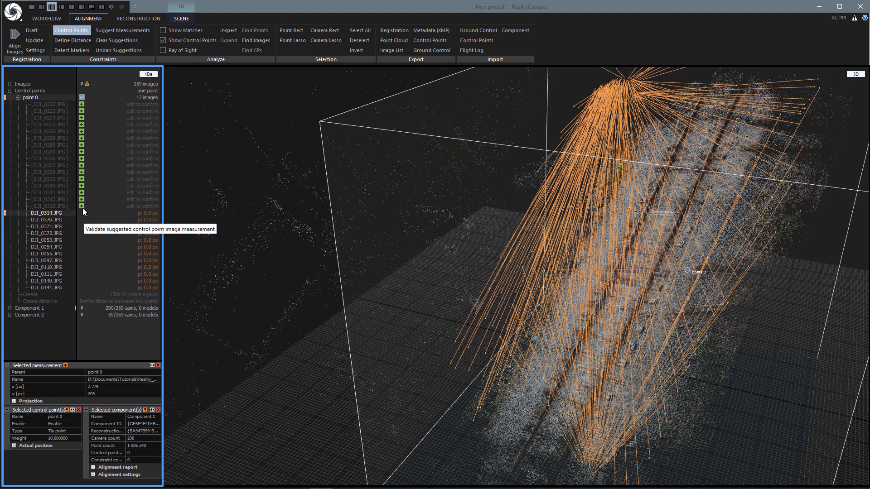
left_click(82, 186)
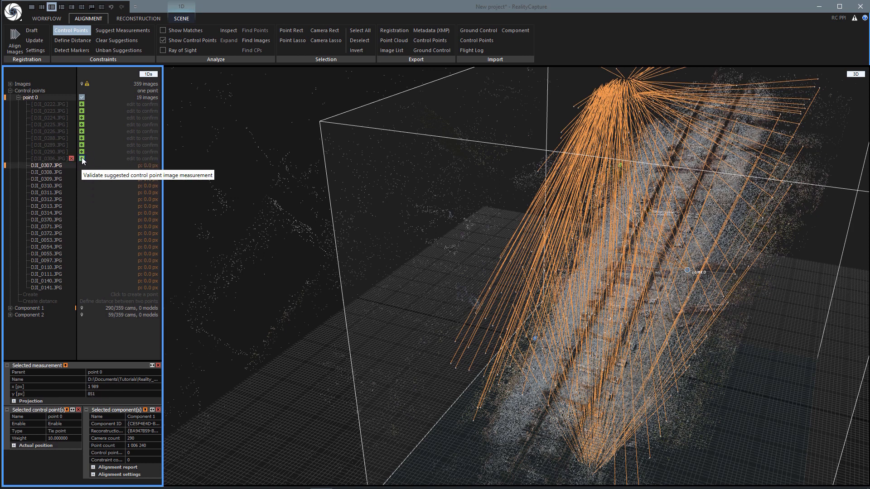
left_click(82, 159)
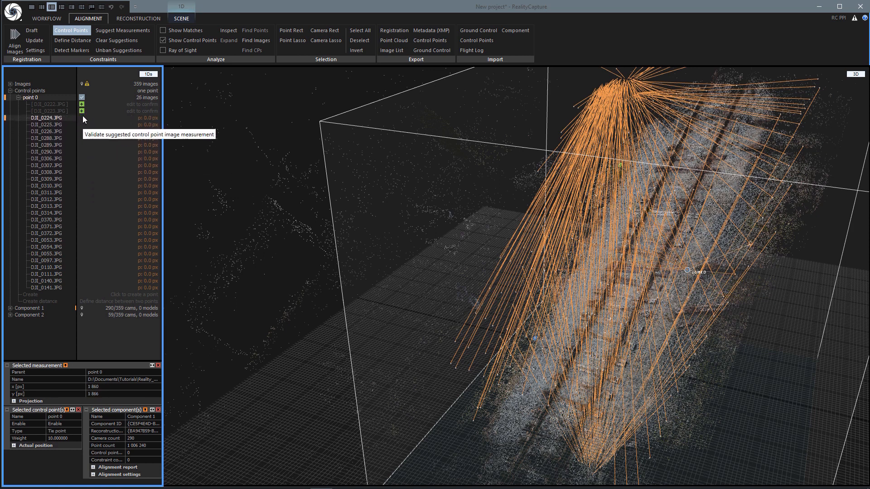
left_click(81, 104)
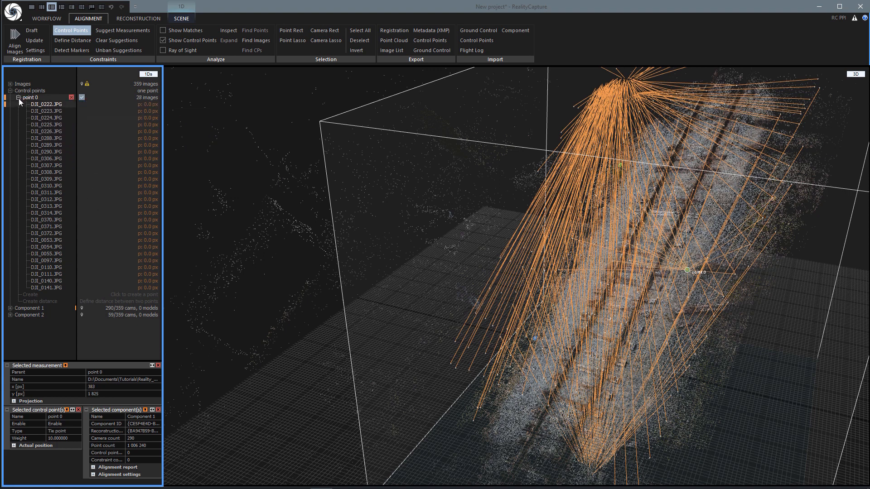
left_click(18, 97)
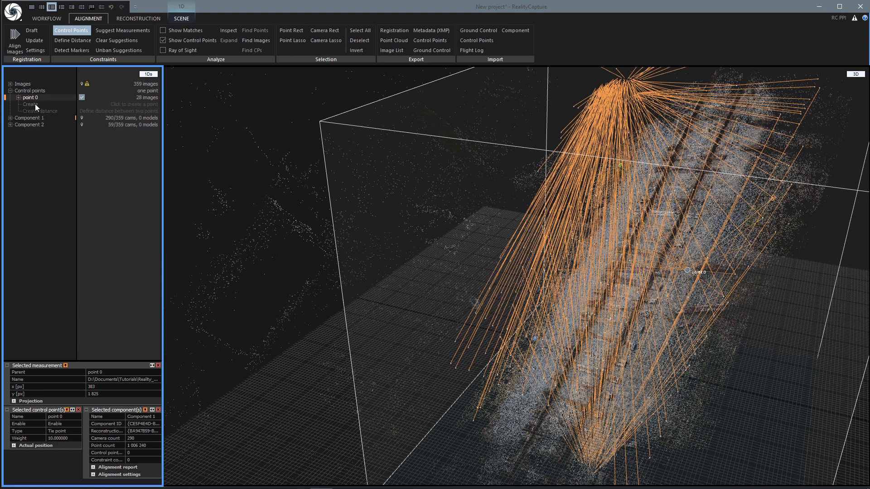
- Create control point 1 and validate its suggested image measurements
left_click(31, 104)
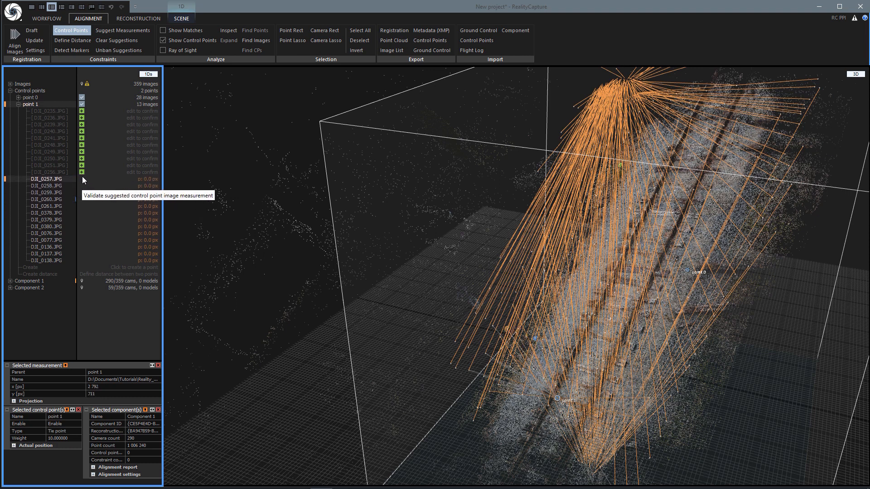
left_click(81, 152)
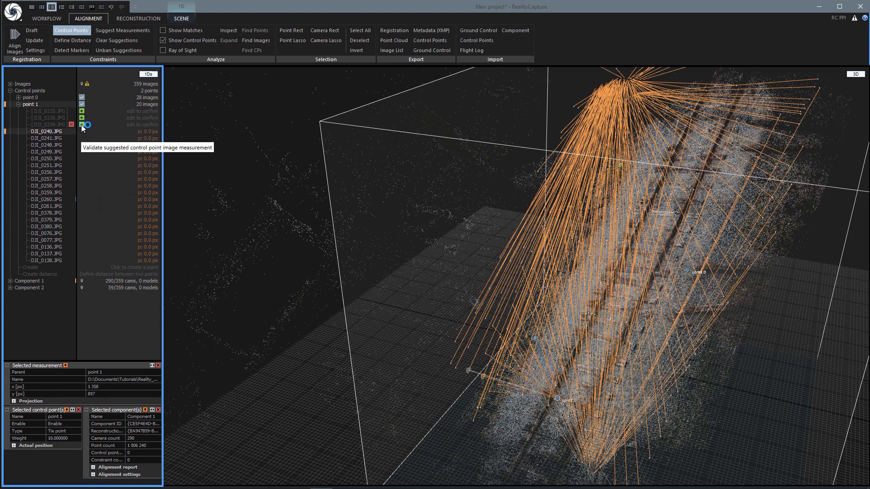
left_click(81, 124)
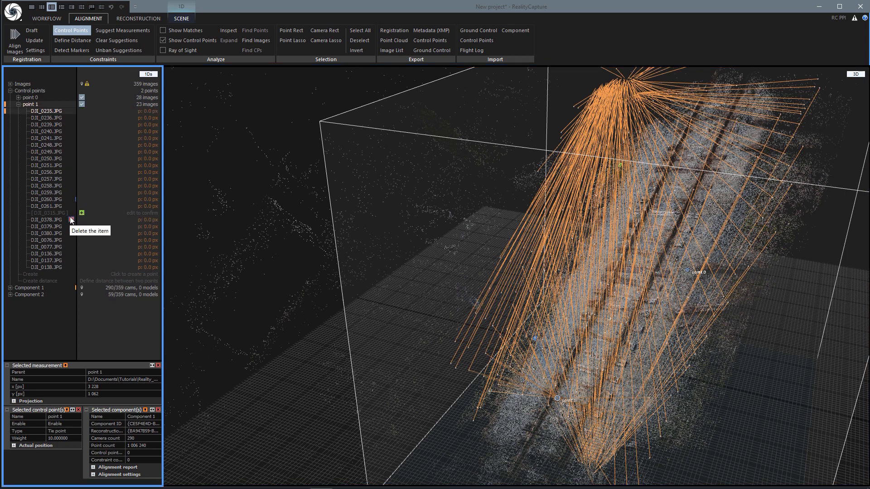
mouse_move(72, 212)
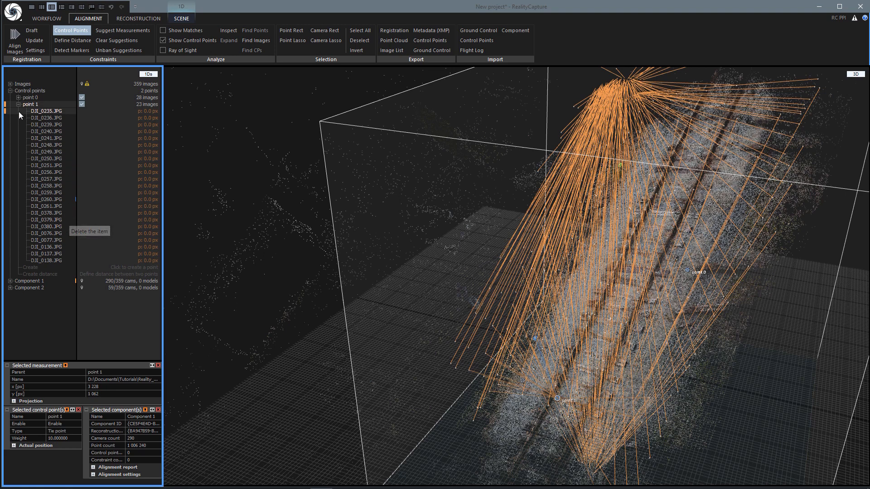
- Create and place control point 2, validating its suggested measurements to 38 images
left_click(18, 104)
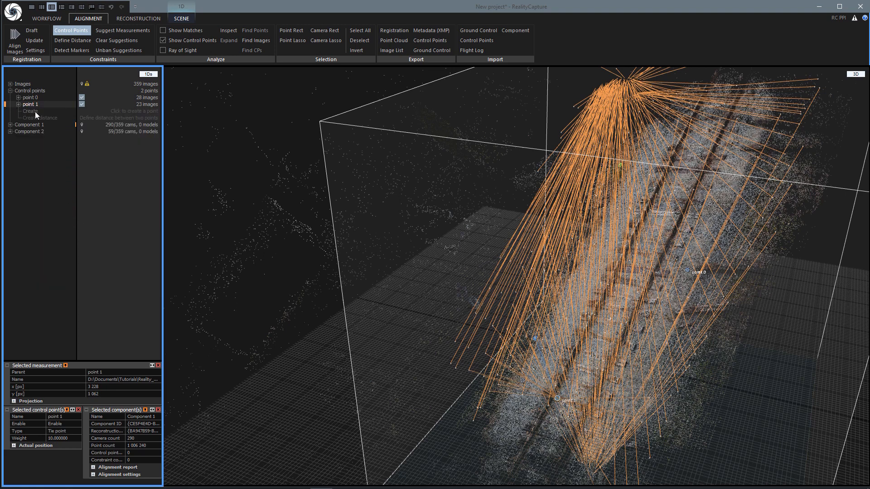
left_click(30, 111)
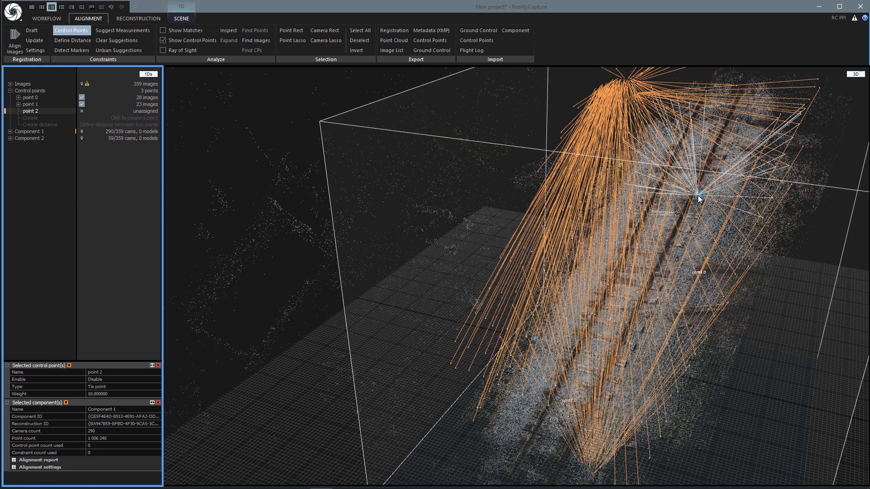
left_click(5, 111)
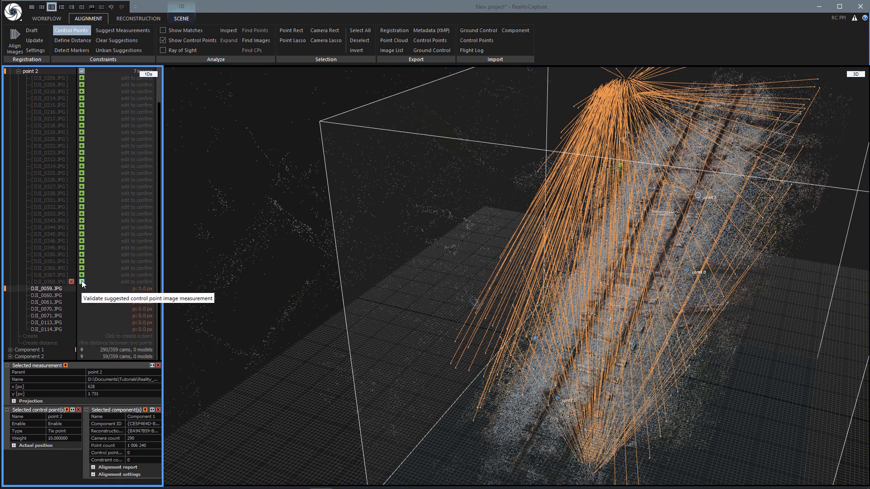
left_click(83, 269)
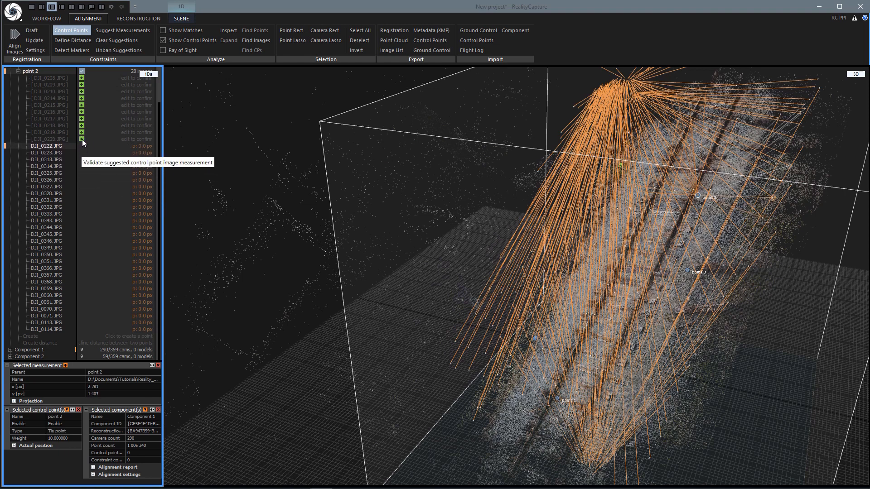
left_click(81, 138)
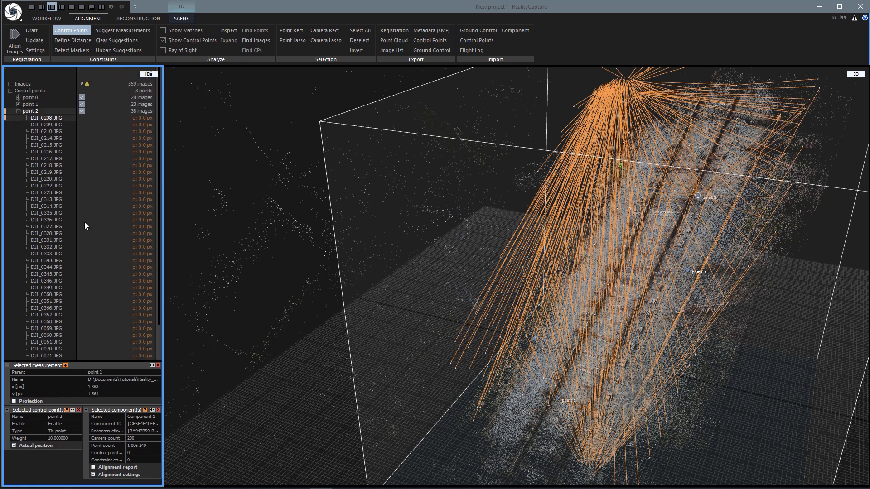
left_click(18, 111)
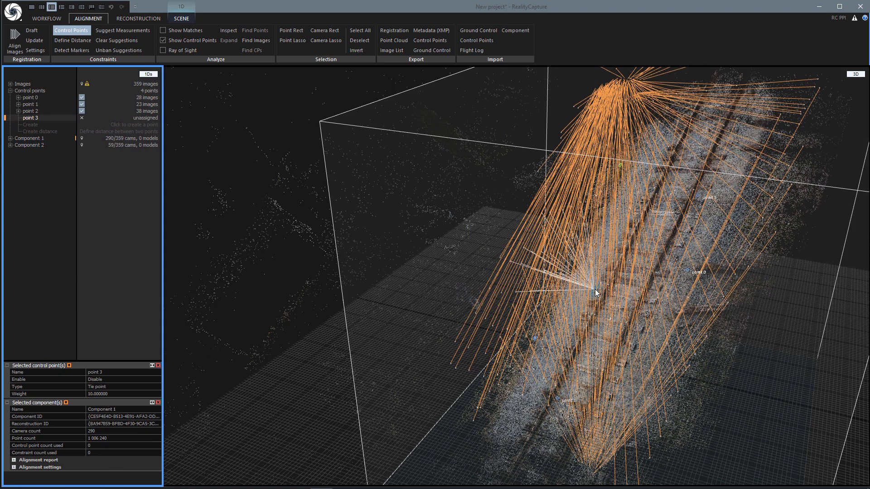
- Place control point 3 on the track point cloud
left_click(122, 30)
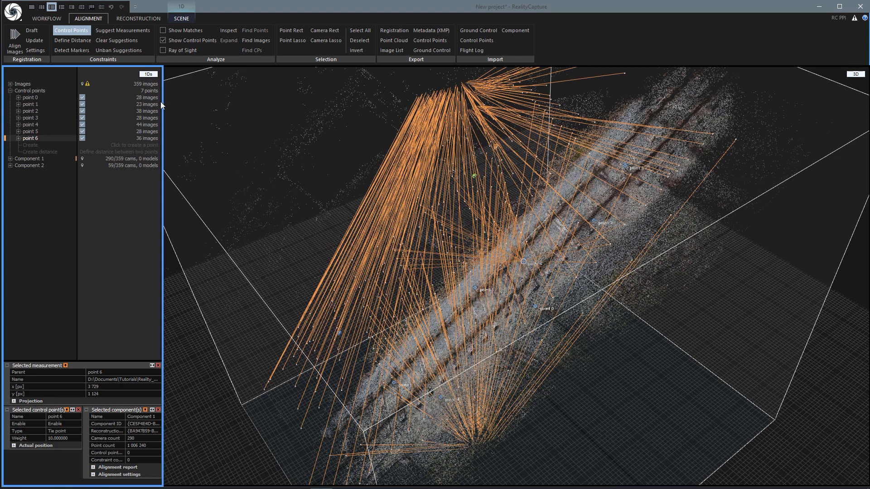
mouse_move(15, 39)
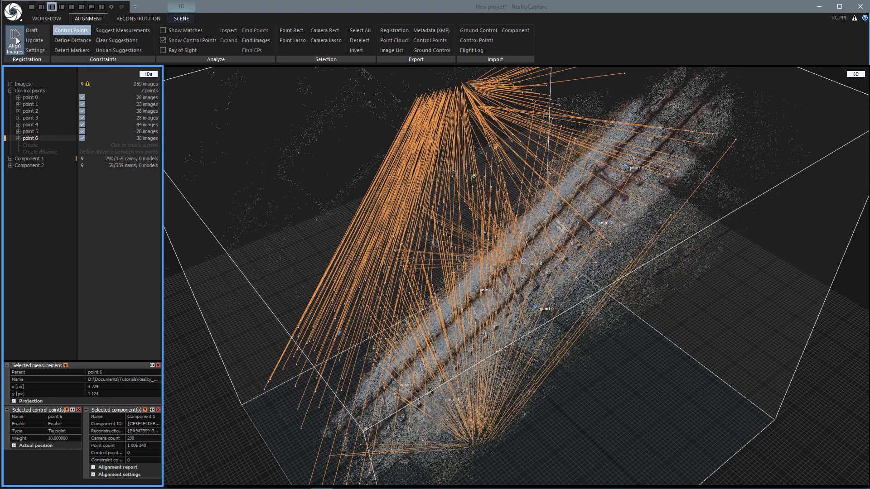
- Run Align Images with the seven control points in place
left_click(14, 41)
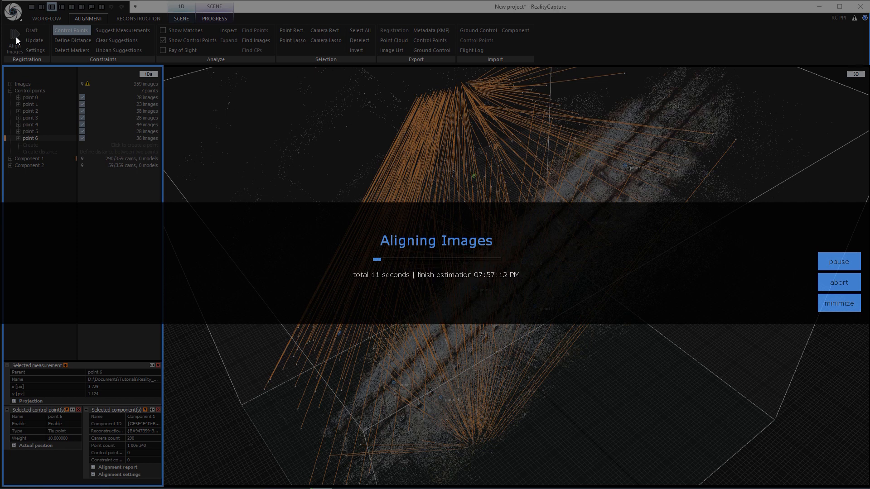
mouse_move(647, 267)
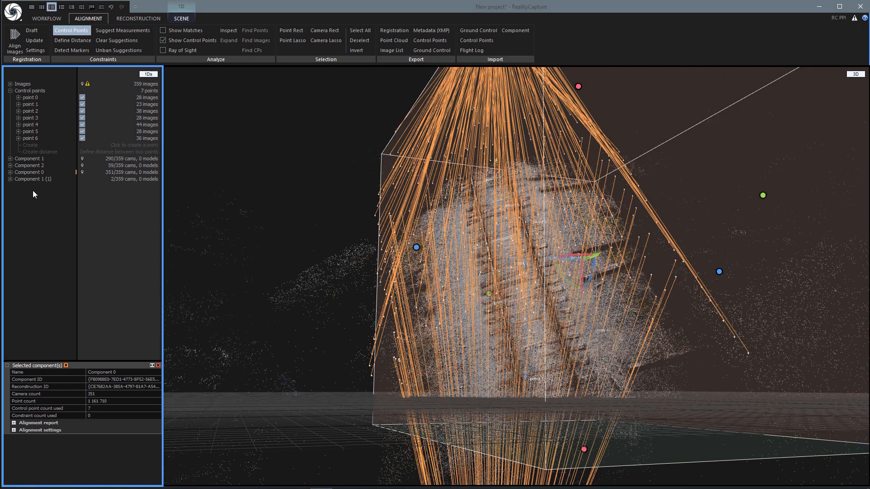
- Select Component 1 (1), then Component 0, and collapse Component 0's camera pose list
left_click(32, 179)
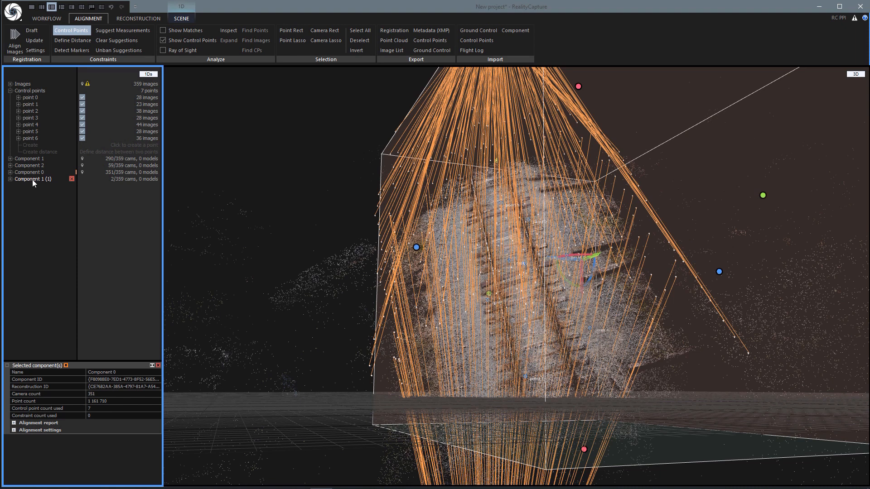
left_click(30, 172)
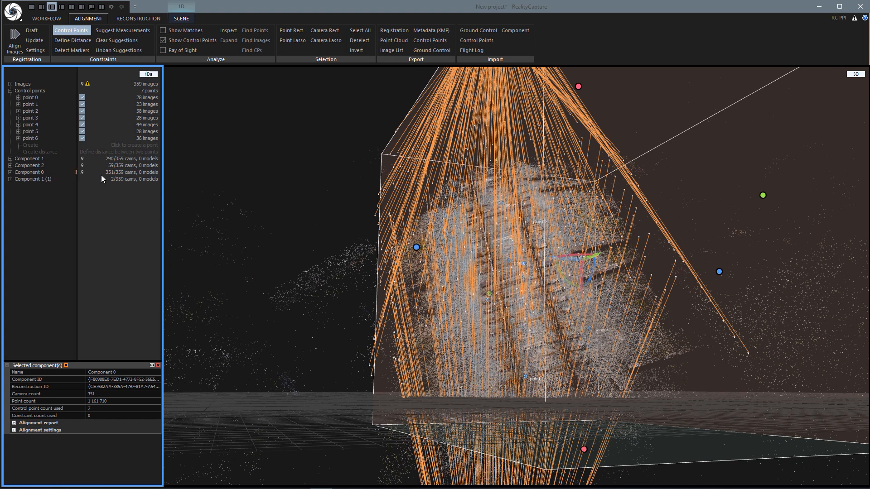
mouse_move(115, 178)
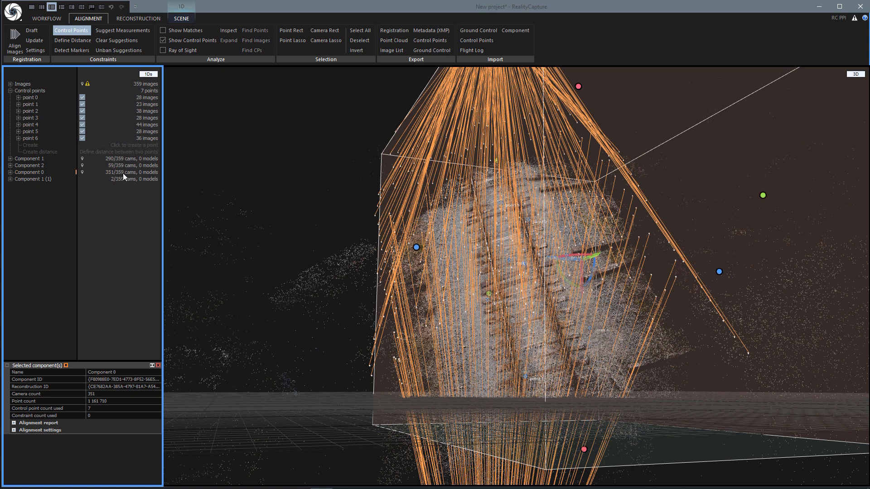
mouse_move(120, 180)
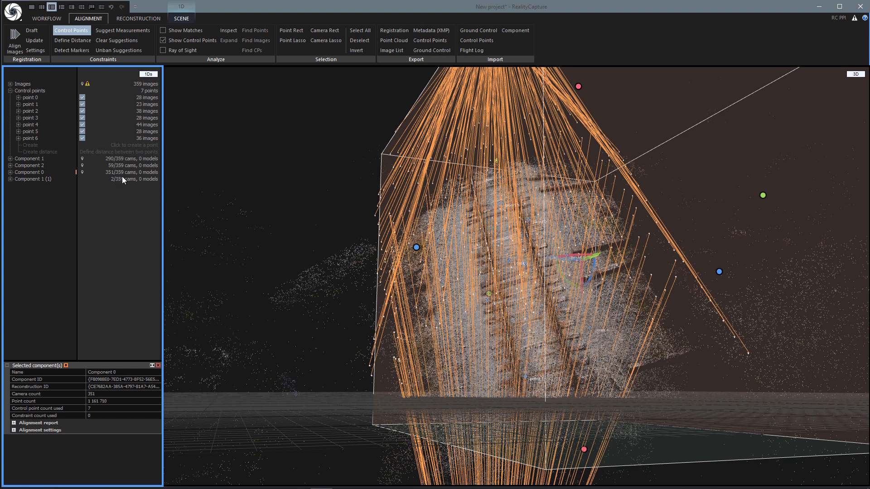
mouse_move(124, 192)
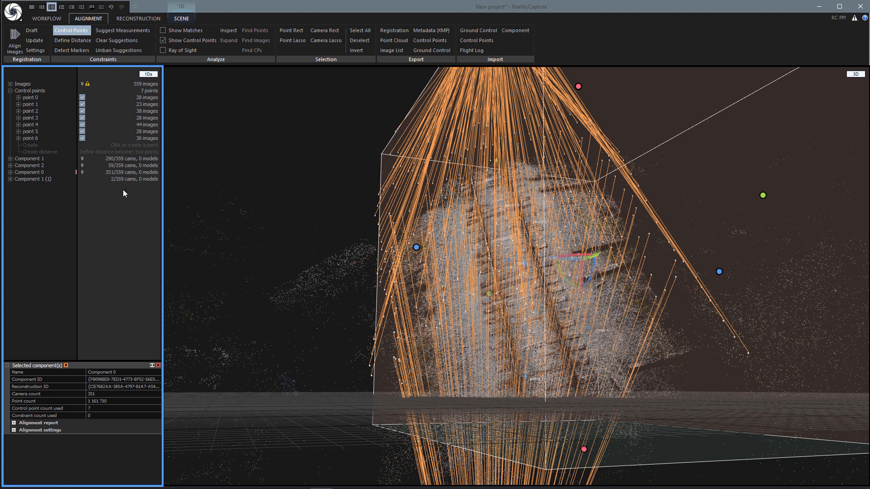
mouse_move(75, 185)
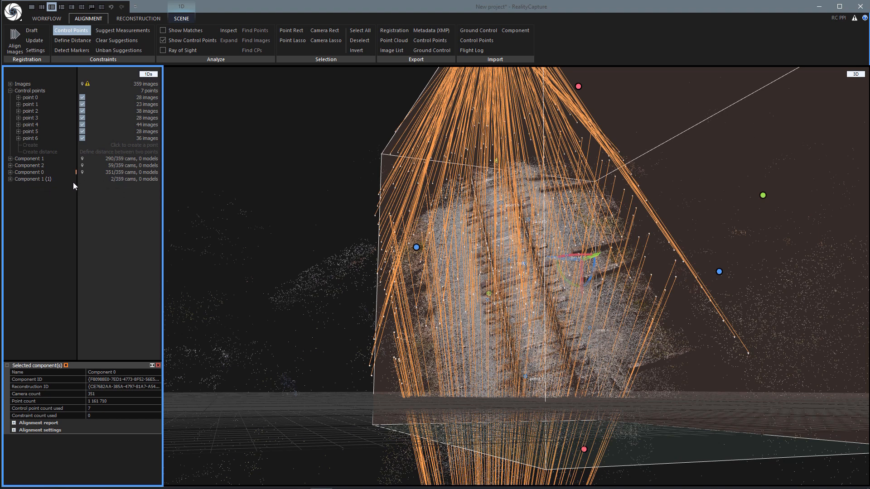
mouse_move(45, 181)
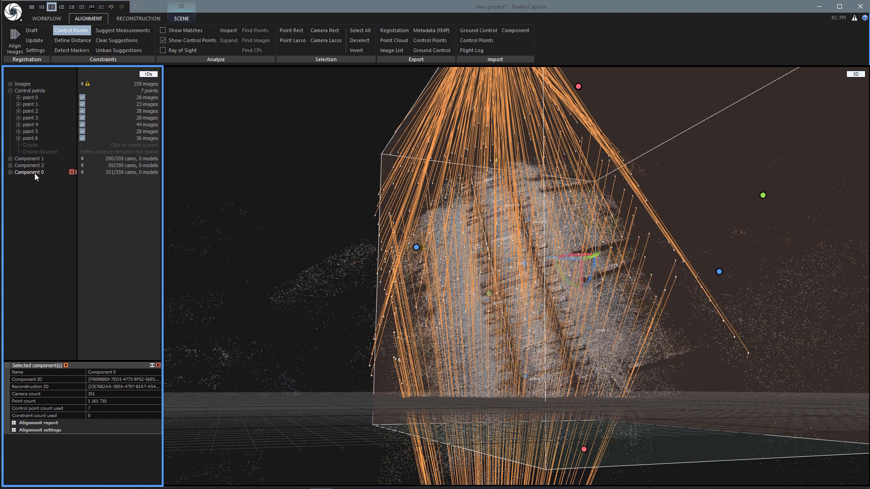
left_click(10, 172)
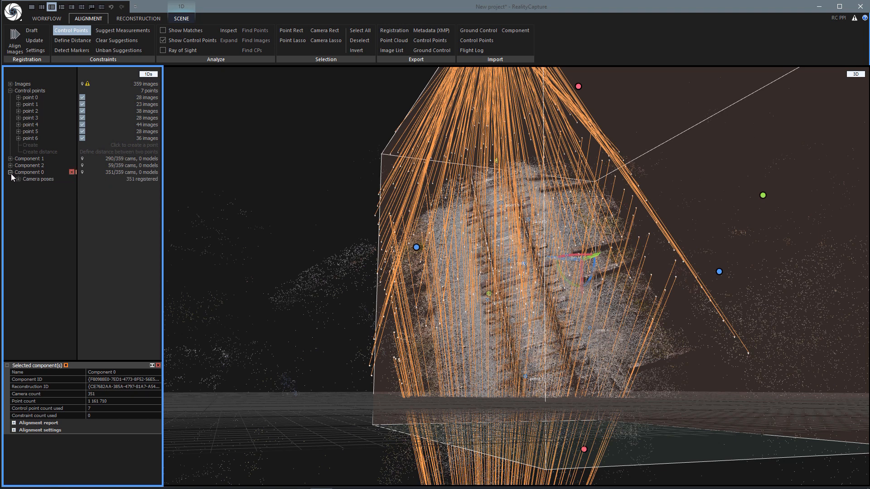
left_click(5, 179)
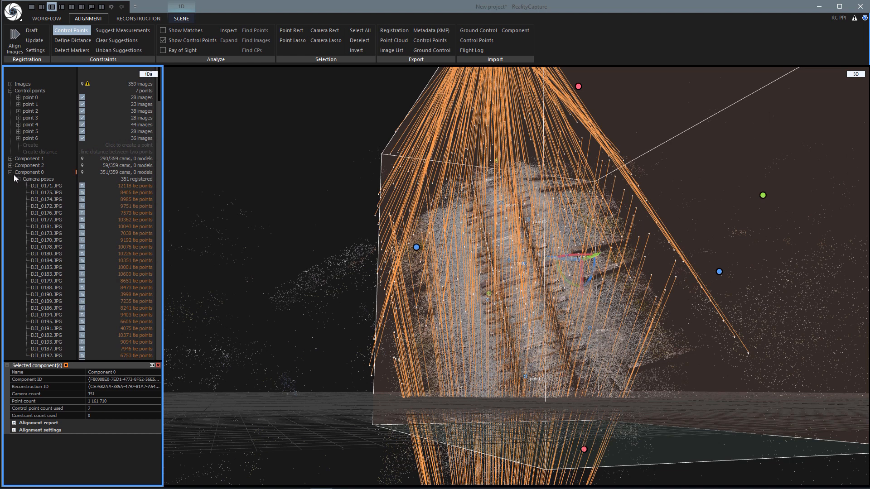
left_click(10, 172)
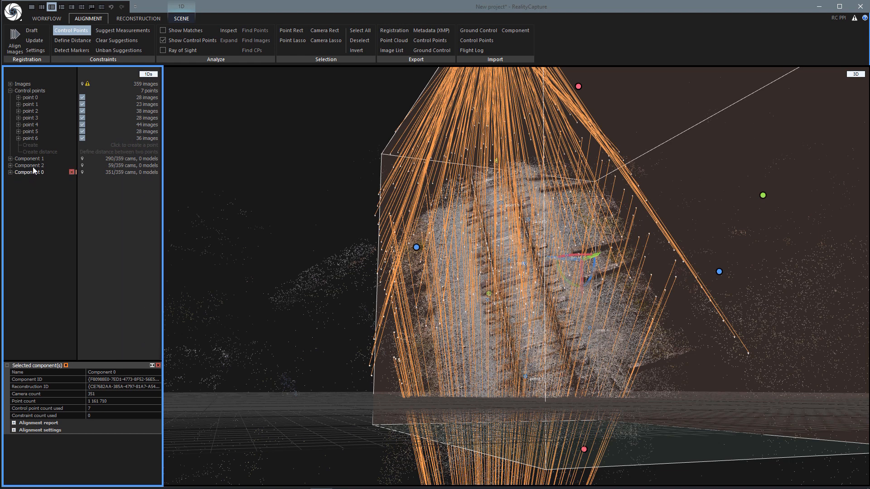
mouse_move(63, 158)
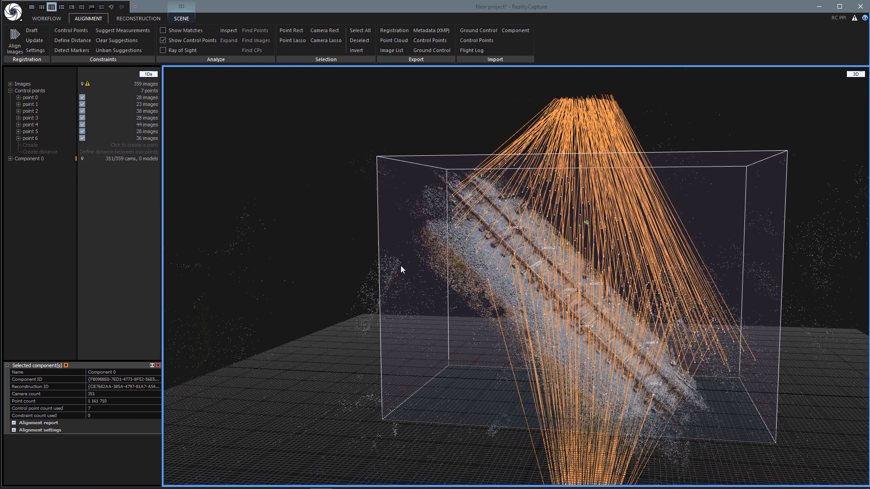
mouse_move(37, 237)
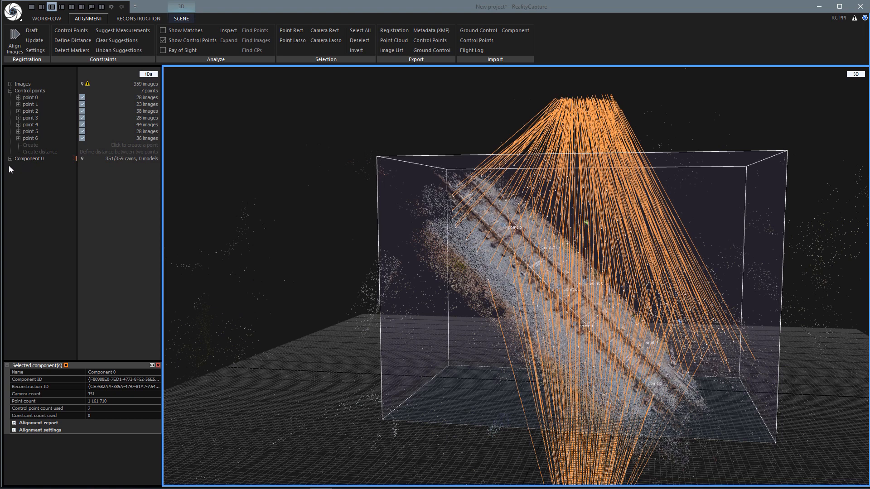
mouse_move(48, 175)
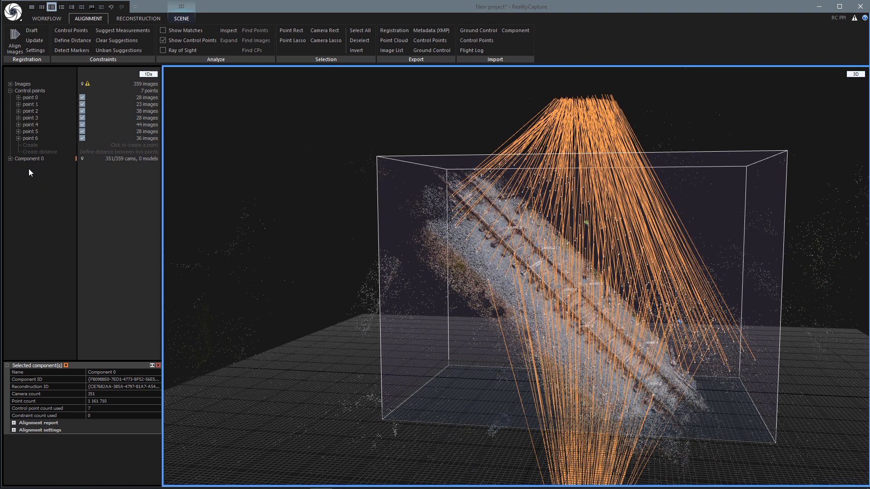
mouse_move(43, 202)
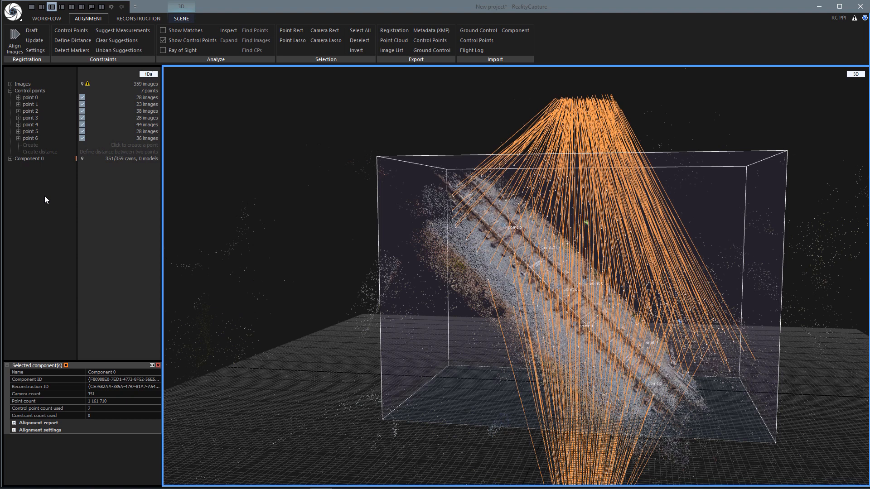
mouse_move(47, 201)
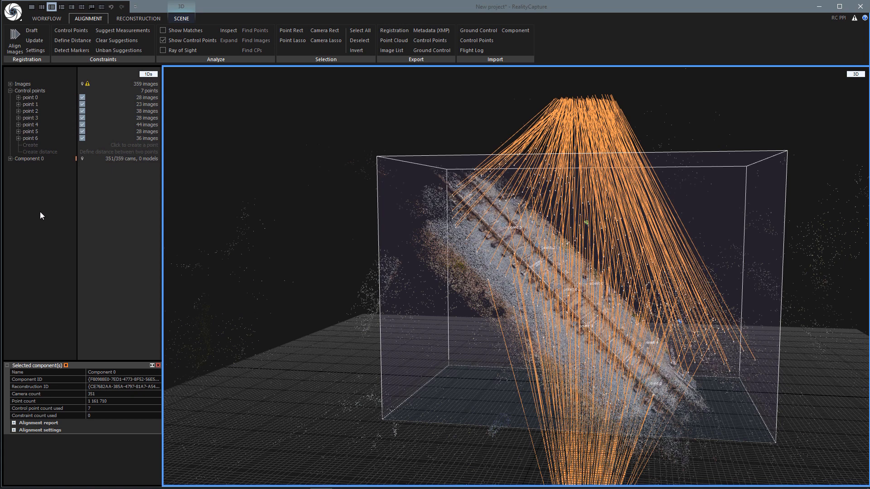
mouse_move(46, 198)
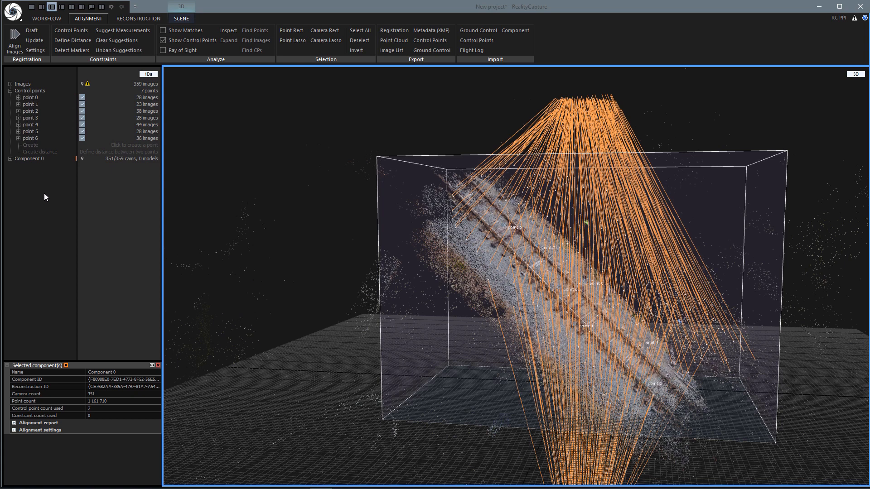
- Remove the smaller components from the 1Ds tree, keeping only Component 0
left_click(31, 158)
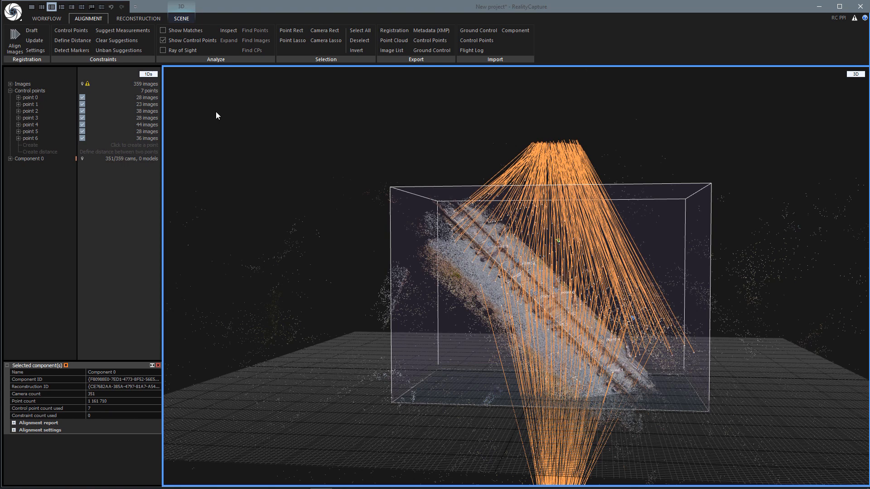
mouse_move(122, 31)
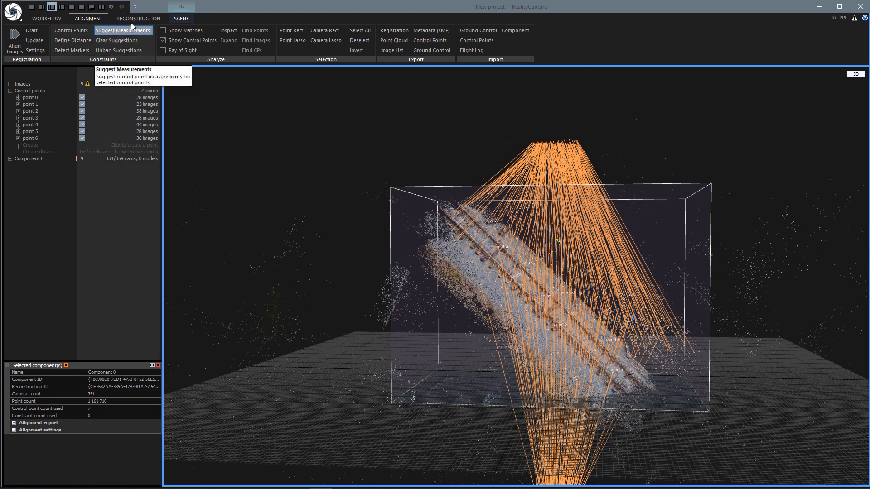
- Open the Reconstruction tools and toggle Set Ground Plane for the merged track
left_click(138, 18)
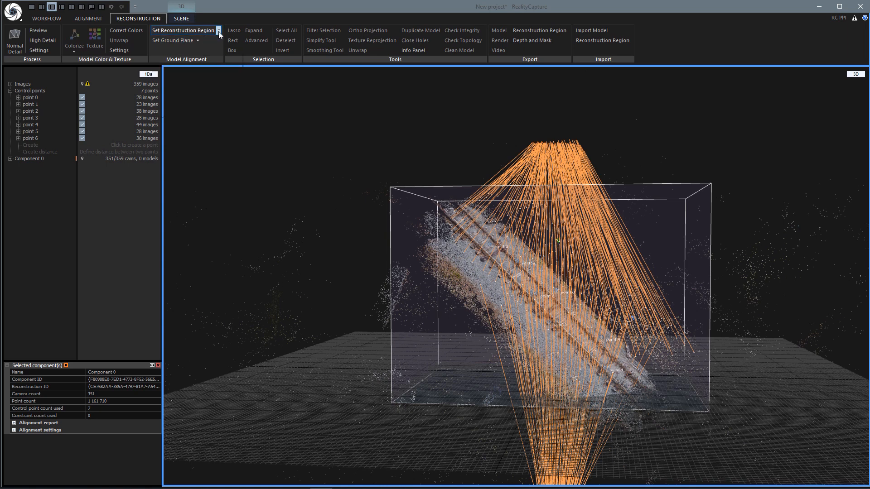
left_click(217, 30)
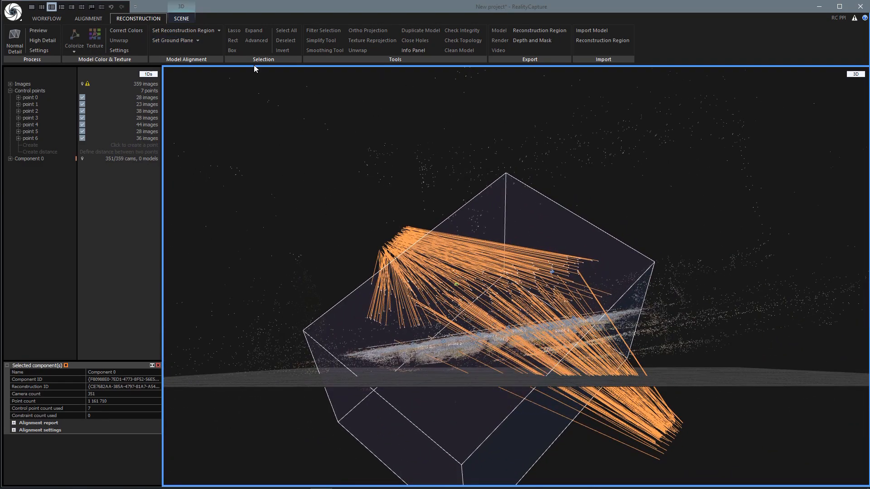
left_click(173, 39)
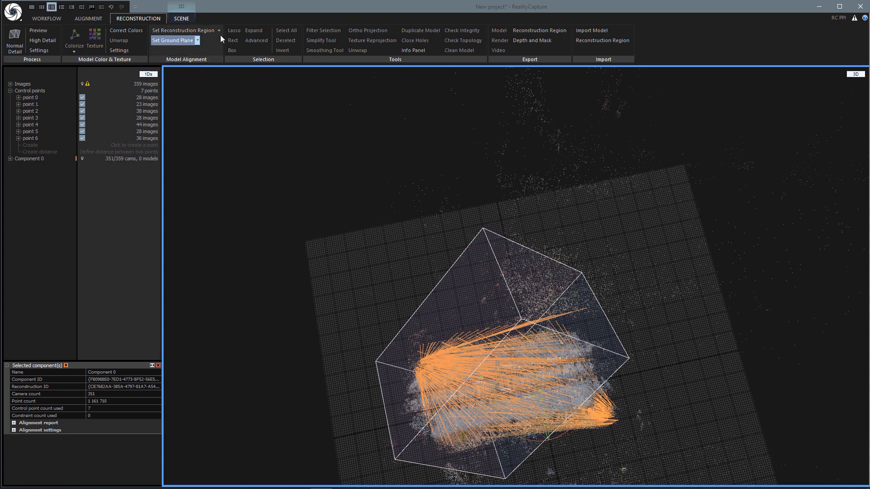
- Auto-fit the reconstruction region as a flat box around the merged track cloud and cameras
left_click(218, 30)
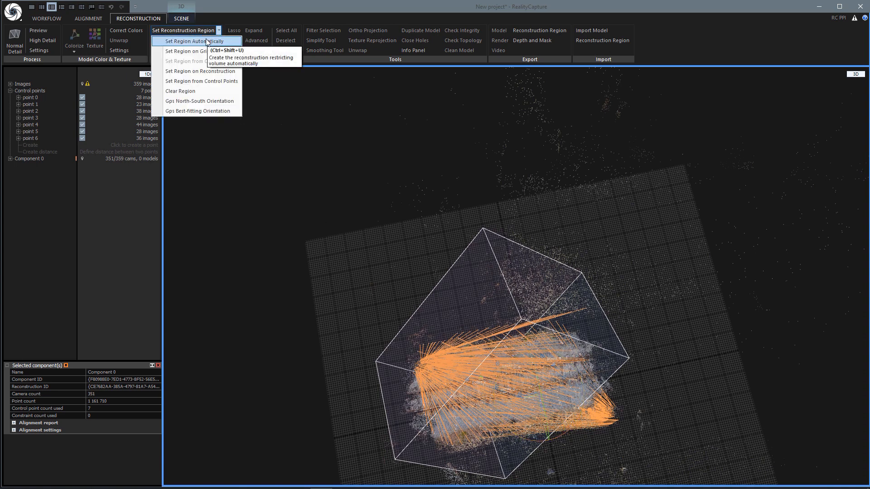
left_click(195, 41)
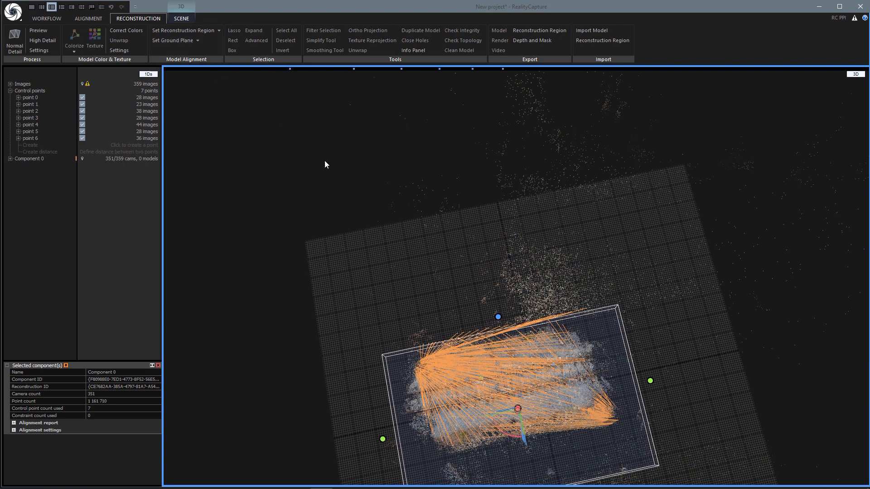
mouse_move(722, 351)
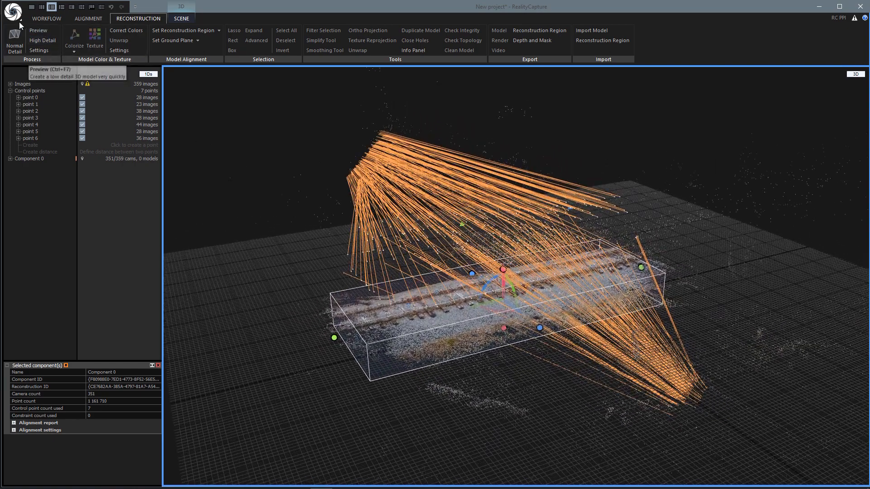
mouse_move(229, 201)
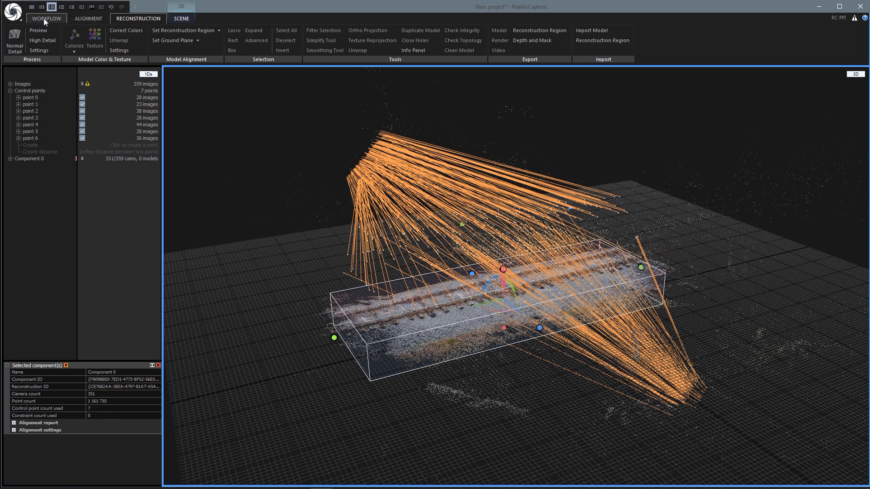
- Calculate the track model at Preview quality from the WORKFLOW tools
left_click(46, 18)
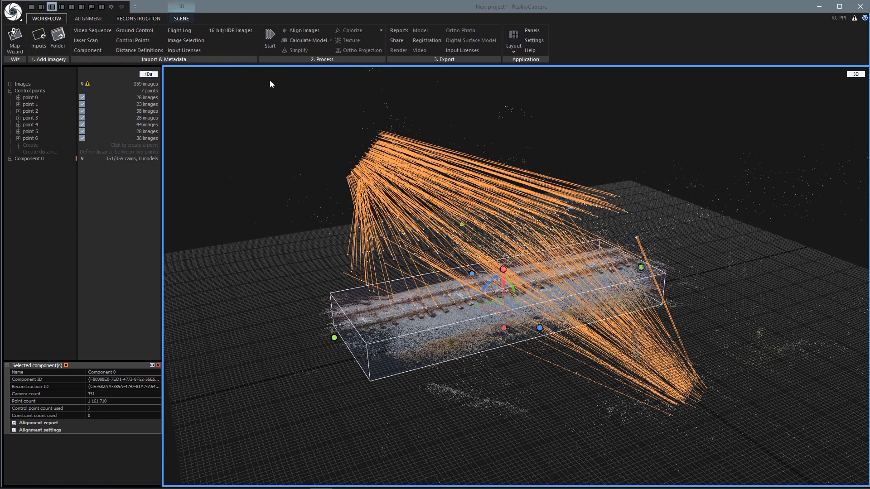
mouse_move(305, 40)
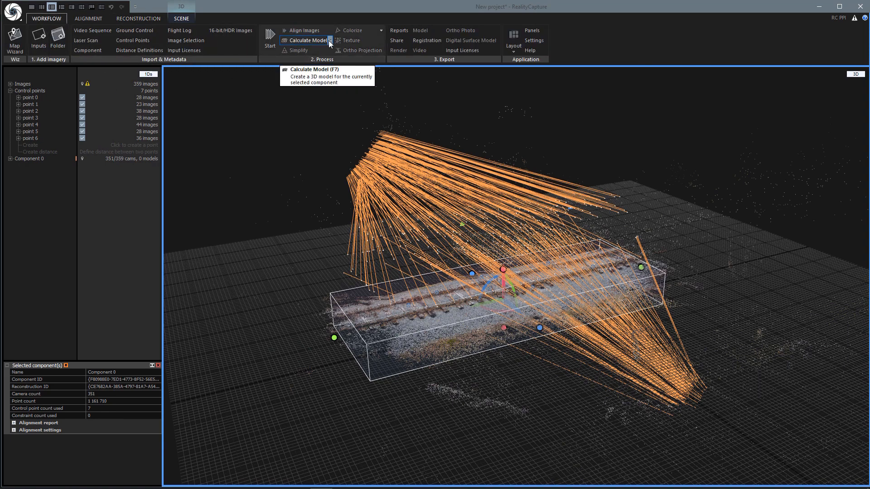
left_click(330, 40)
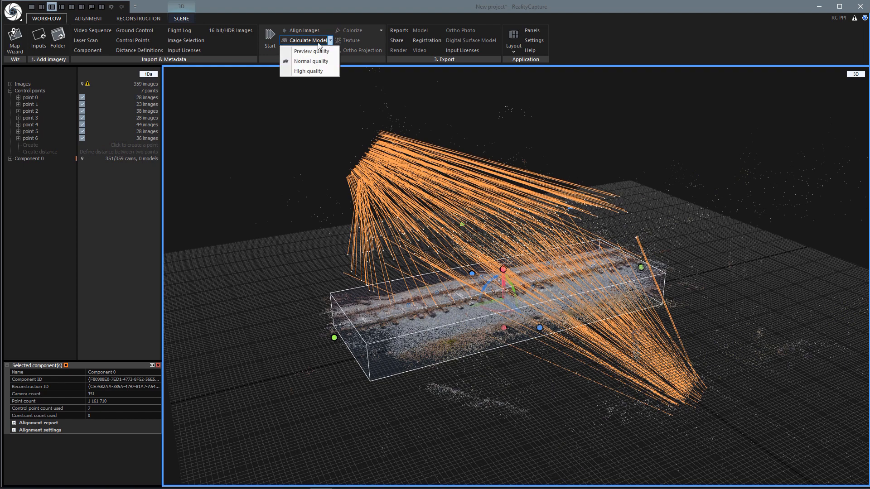
left_click(311, 51)
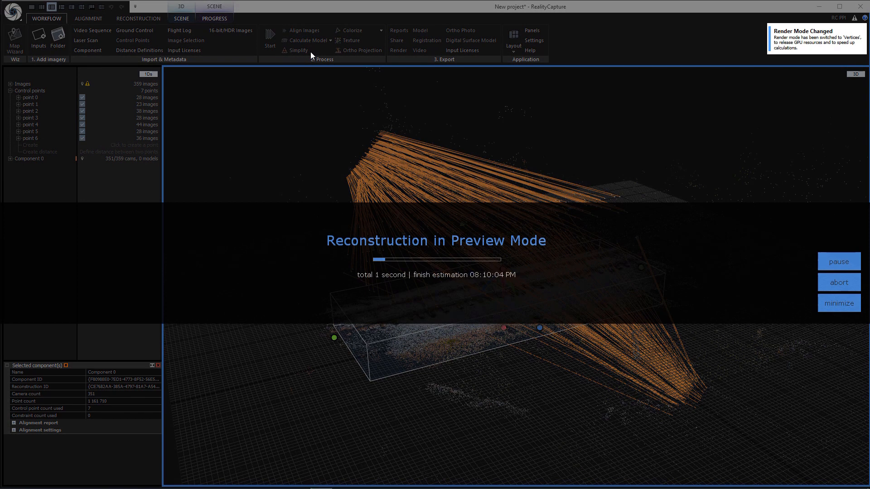
mouse_move(666, 155)
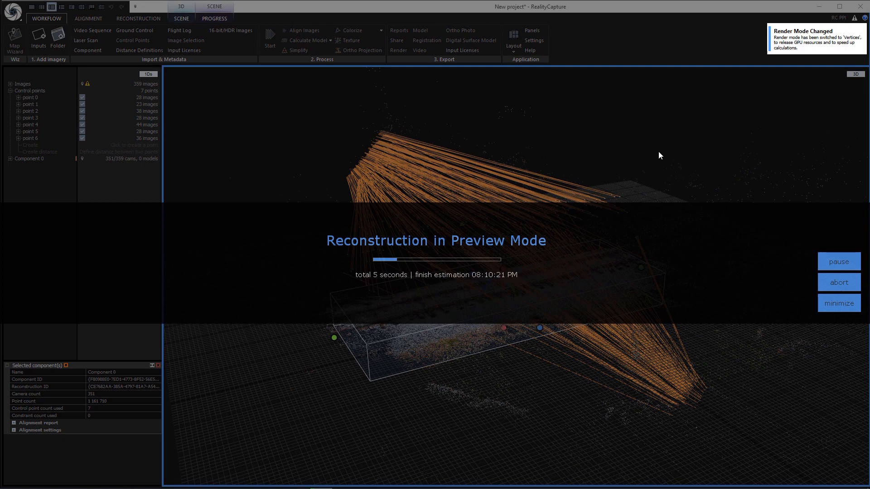
mouse_move(637, 155)
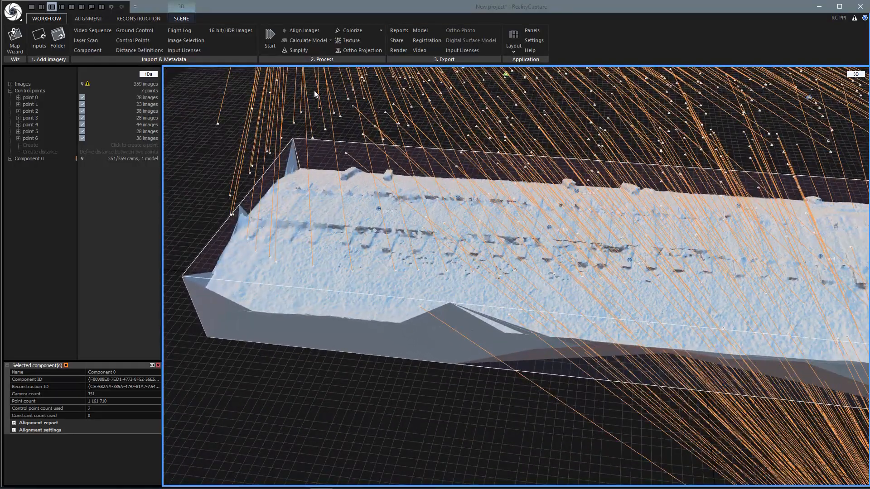
- Colorize the track mesh at Preview quality and zoom in on the coloured rails and sleepers
left_click(380, 30)
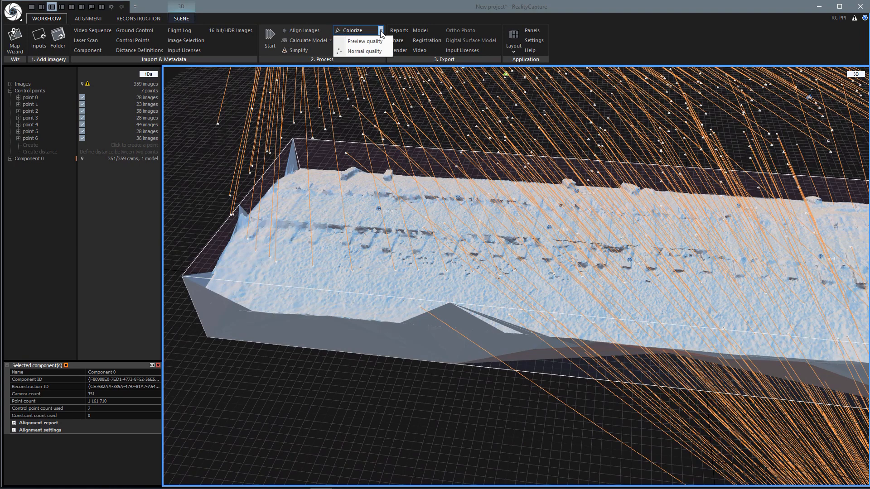
left_click(381, 31)
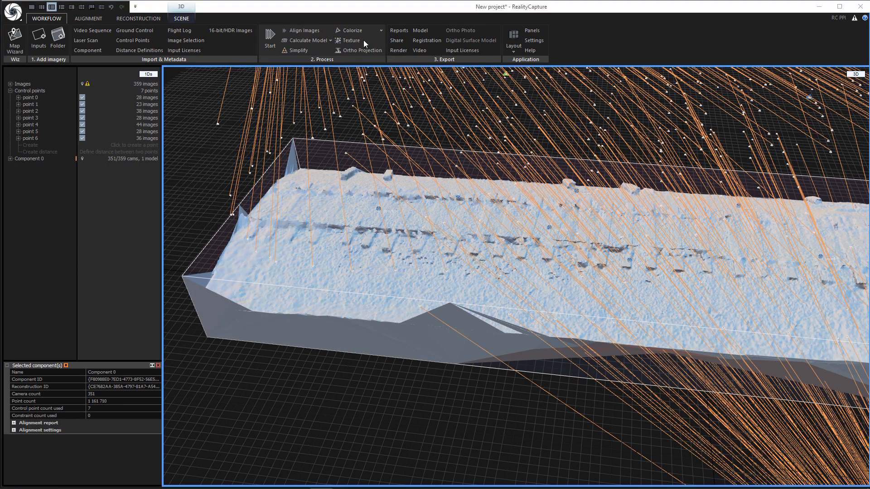
left_click(352, 30)
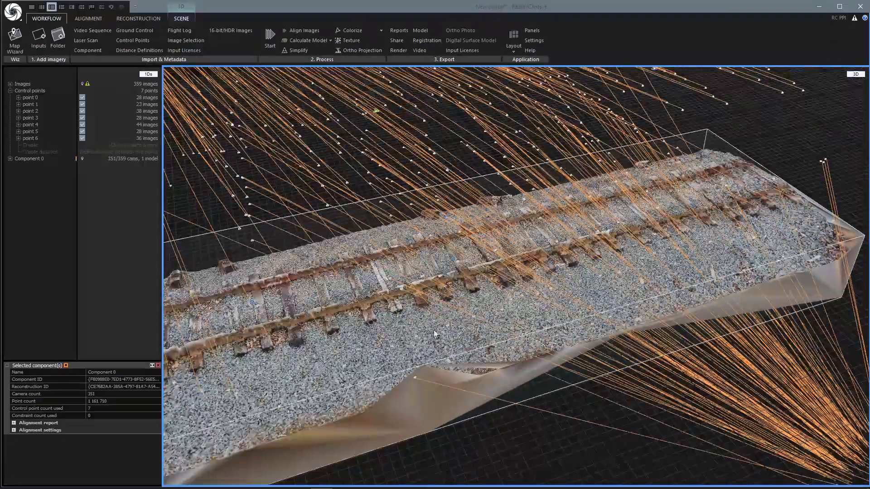
scroll("down", 3)
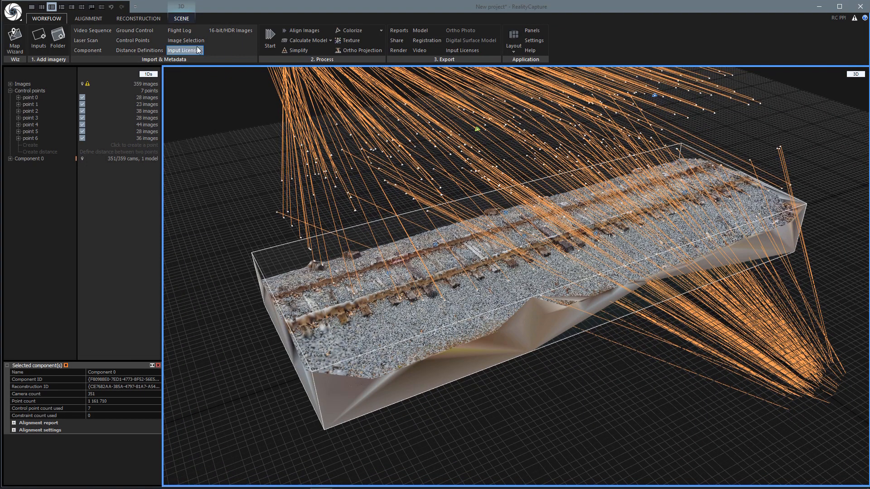
- Turn off Camera Relation Lines in the SCENE display settings
left_click(180, 18)
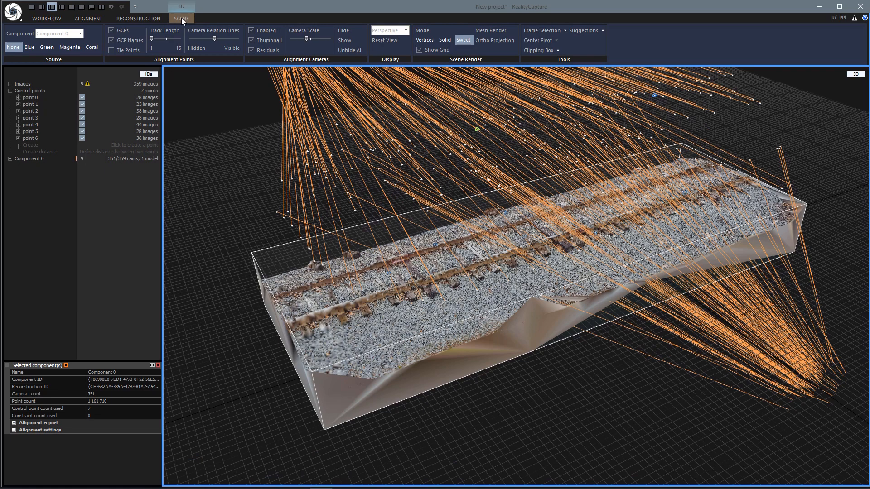
left_click(251, 50)
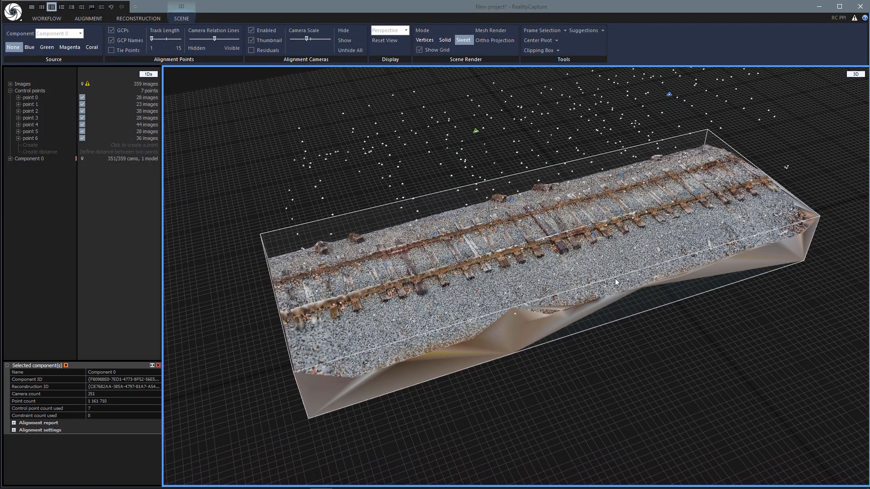
mouse_move(412, 297)
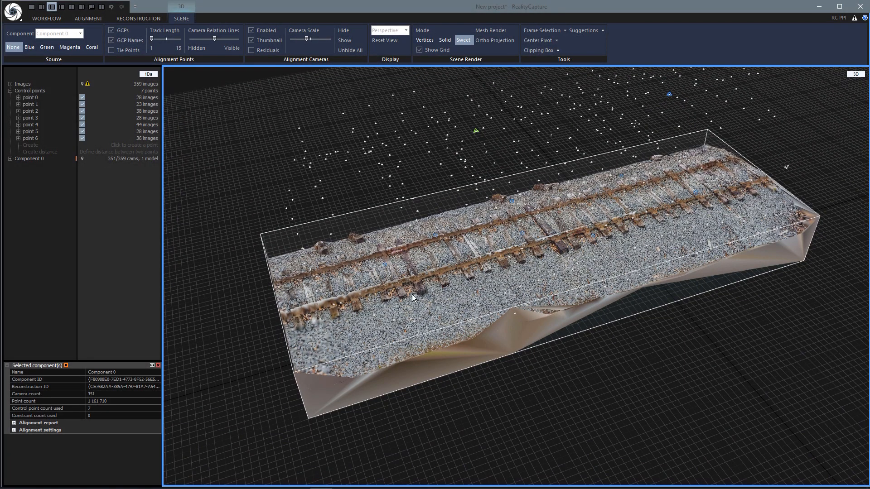
mouse_move(603, 370)
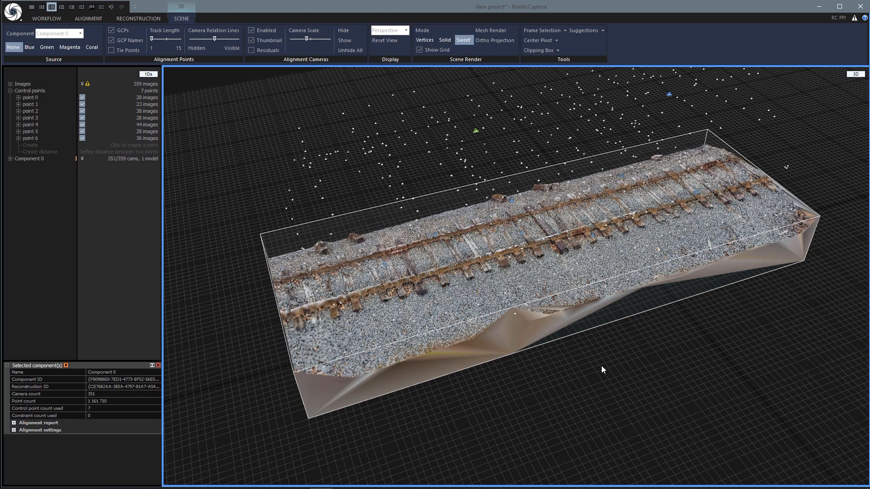